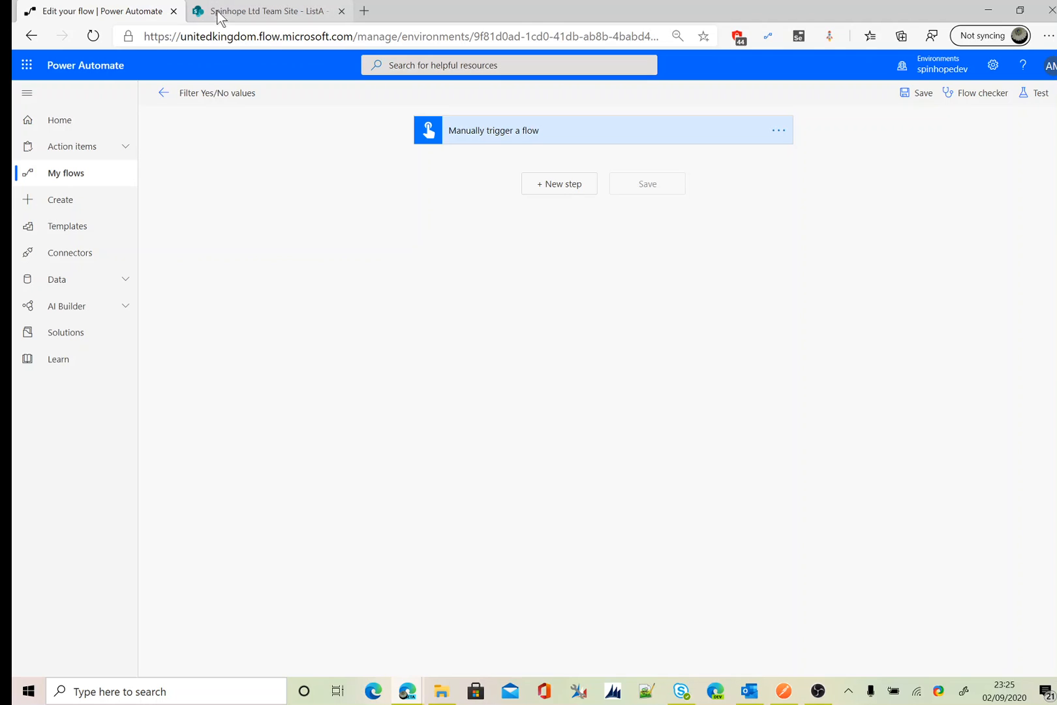
View ListA in SharePoint, where only Title - 4 is marked Yes in Open points W.
left_click(266, 11)
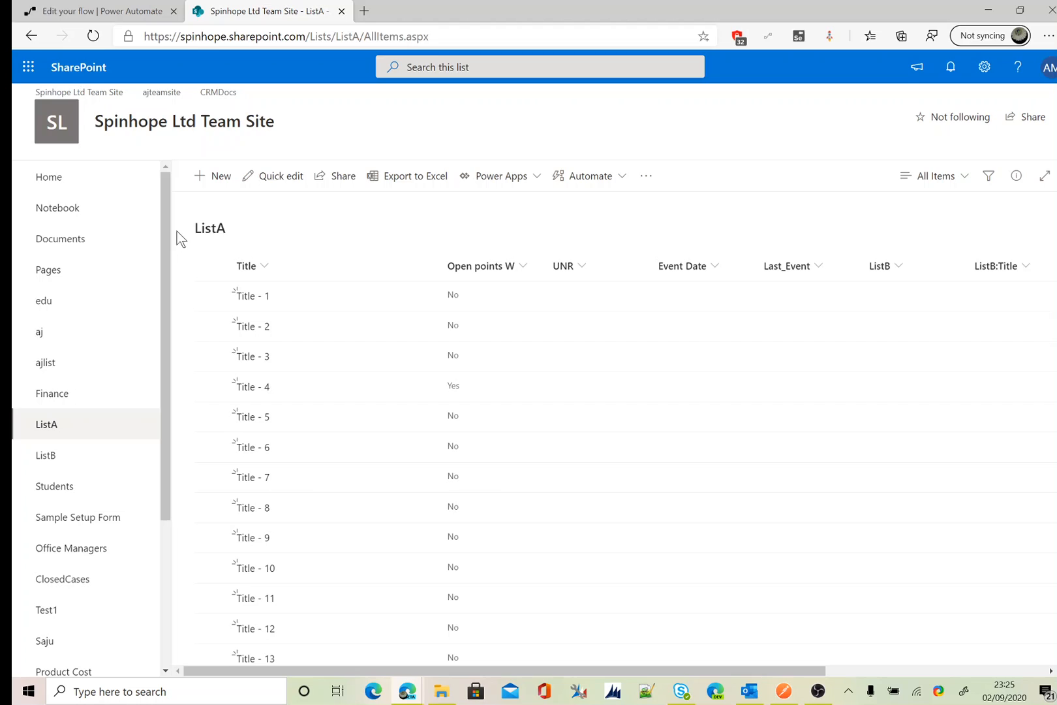
mouse_move(893, 97)
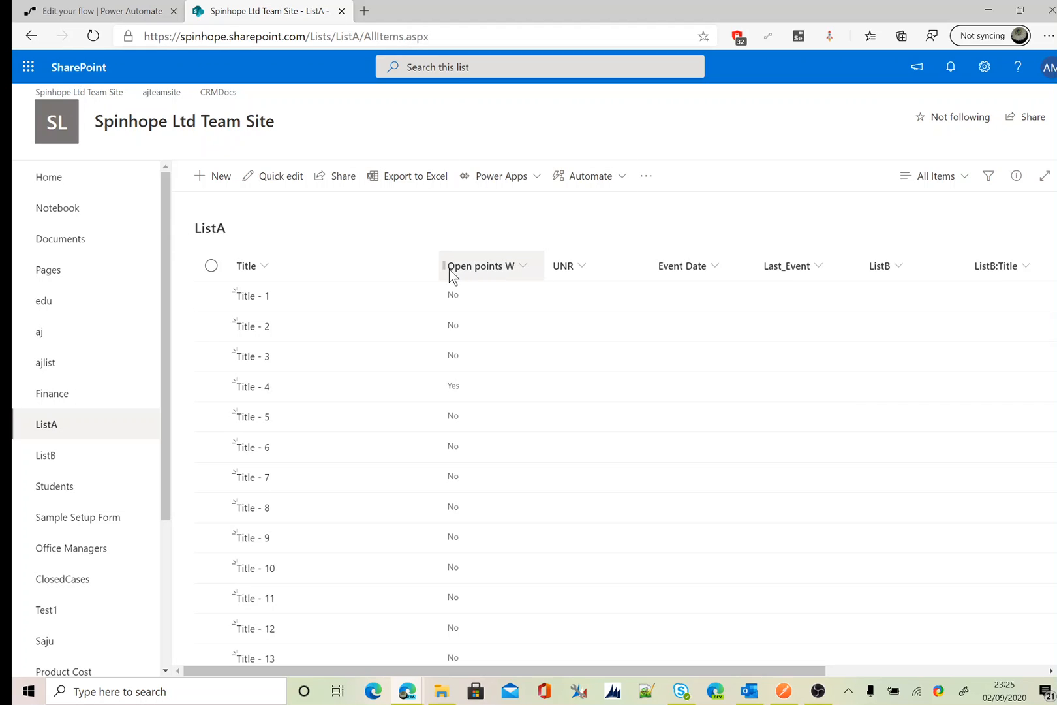
mouse_move(524, 280)
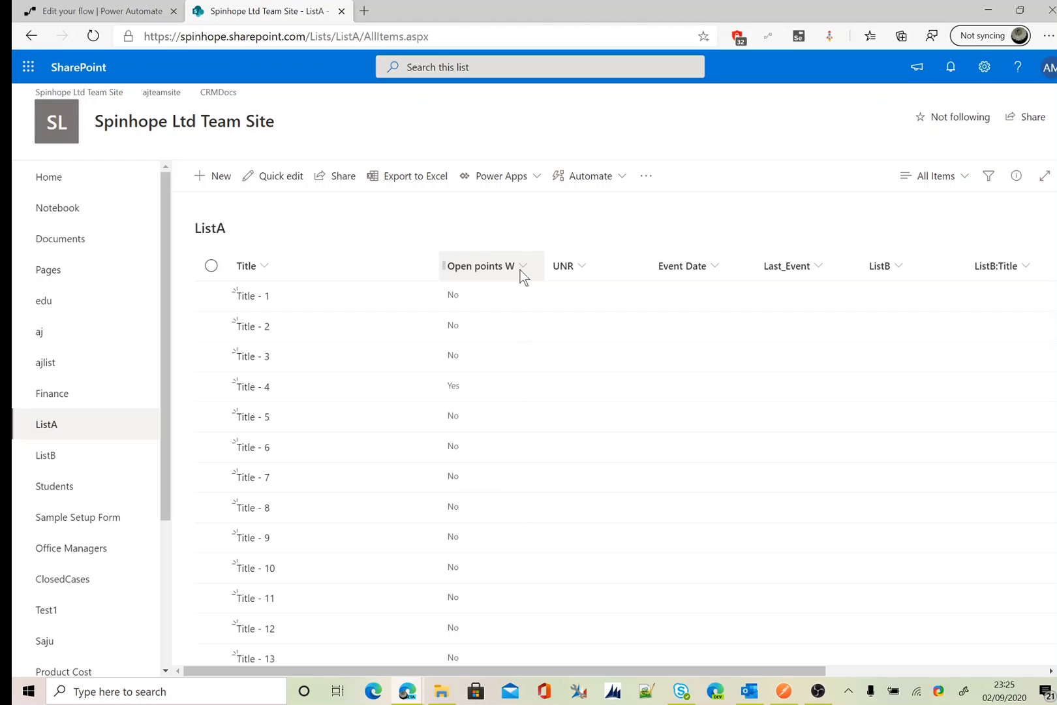
mouse_move(484, 375)
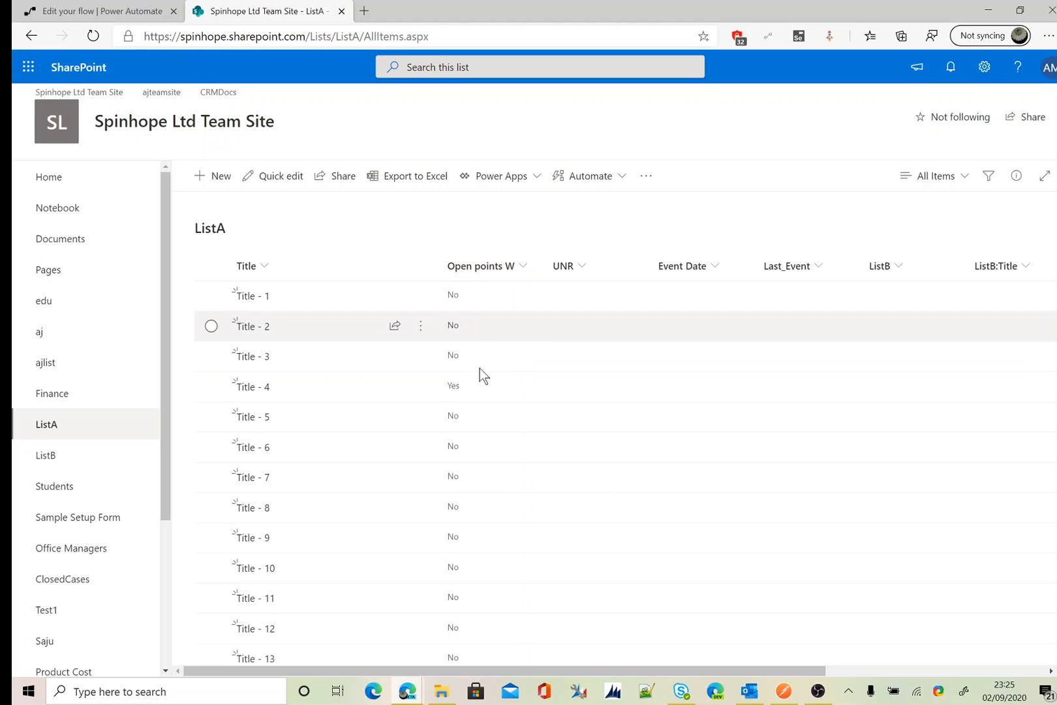
left_click(984, 66)
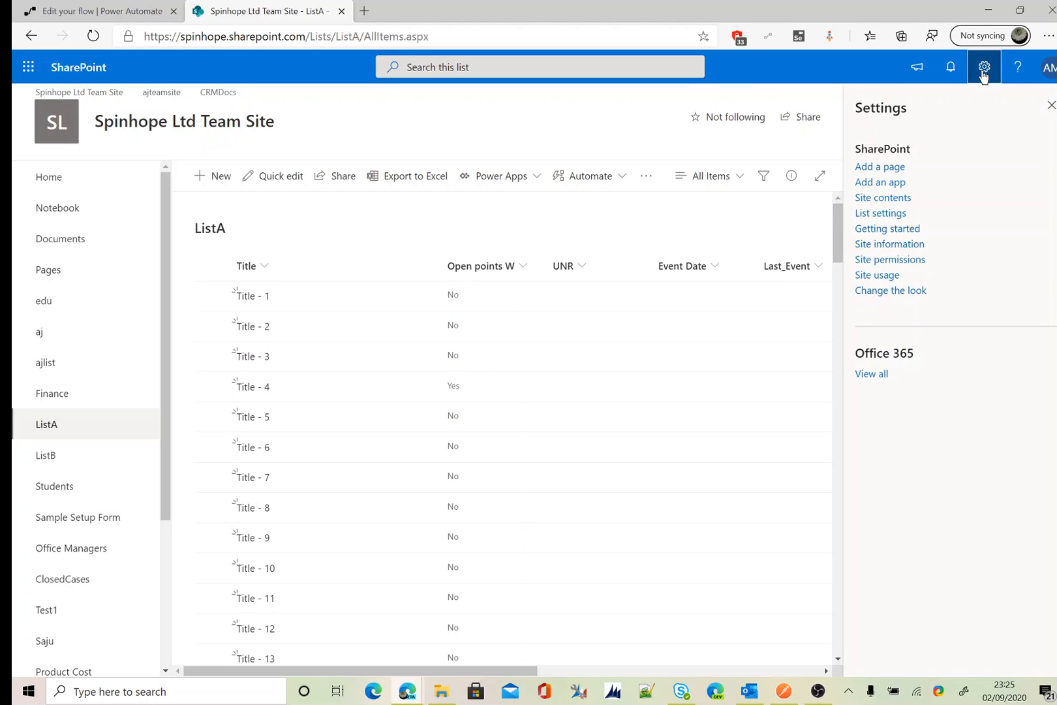
left_click(880, 214)
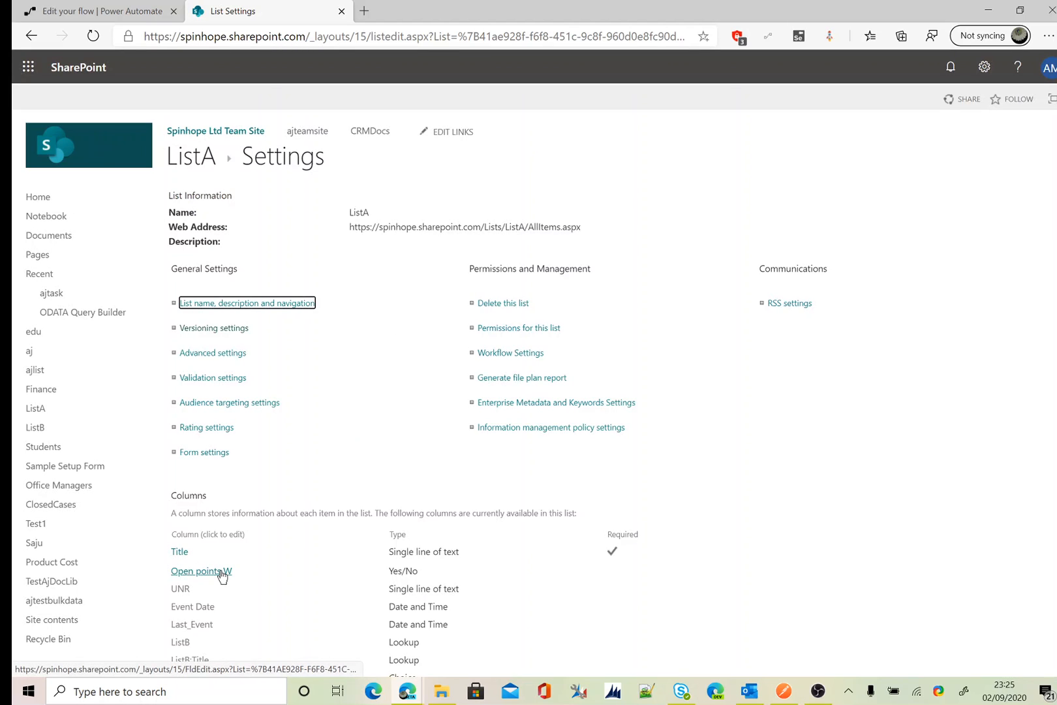
left_click(201, 570)
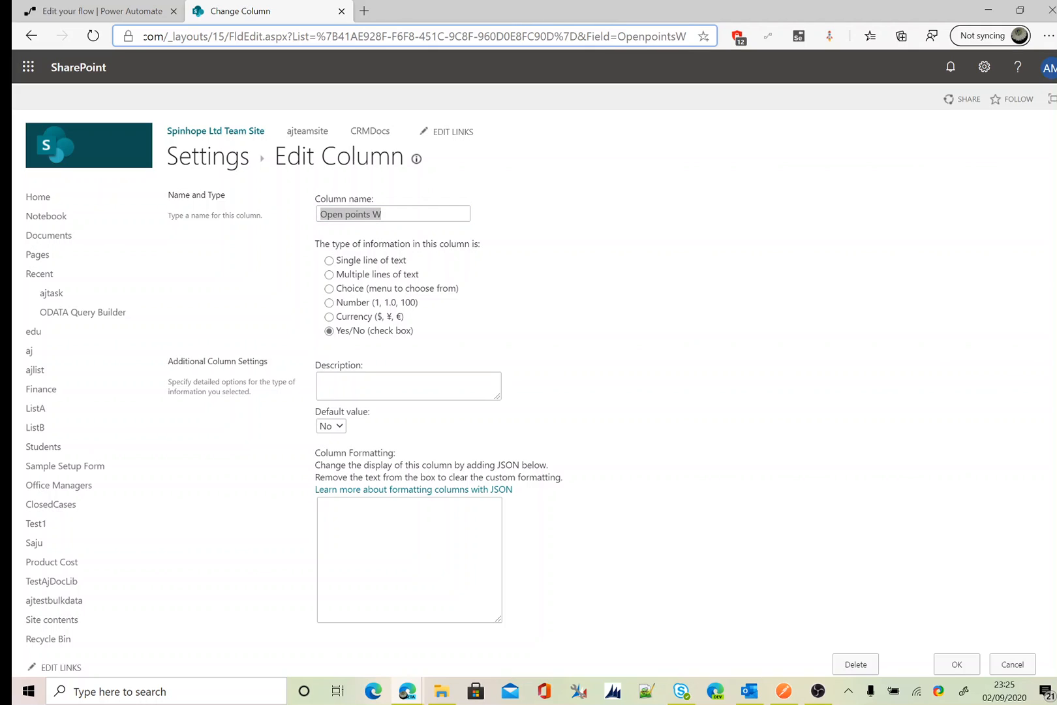
double_click(652, 37)
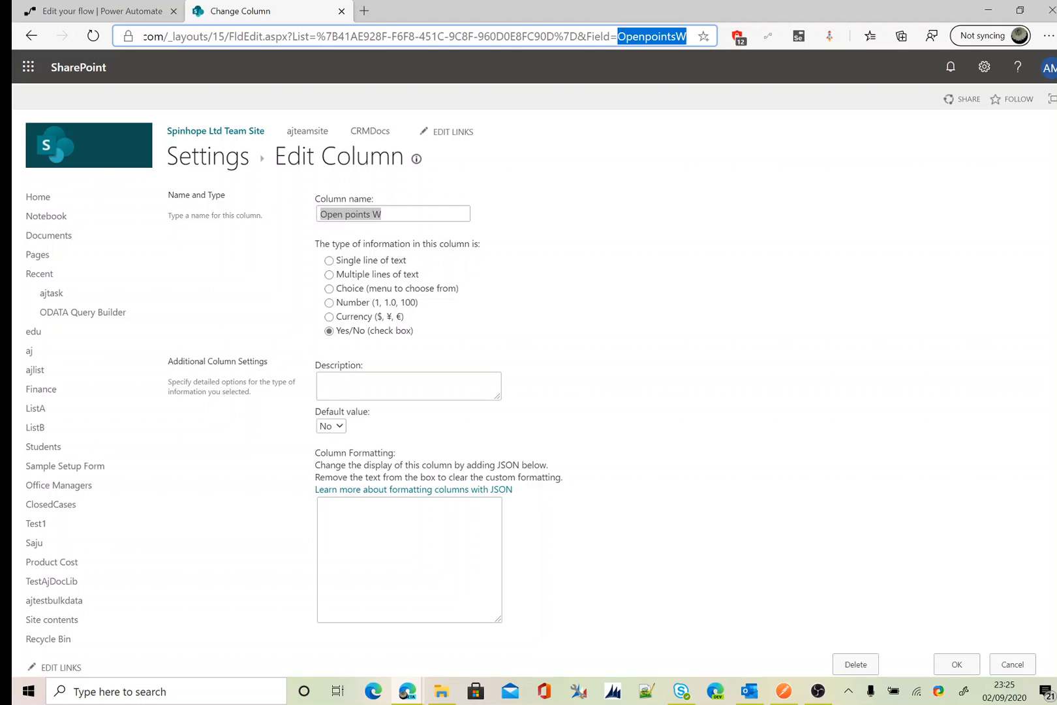
mouse_move(704, 36)
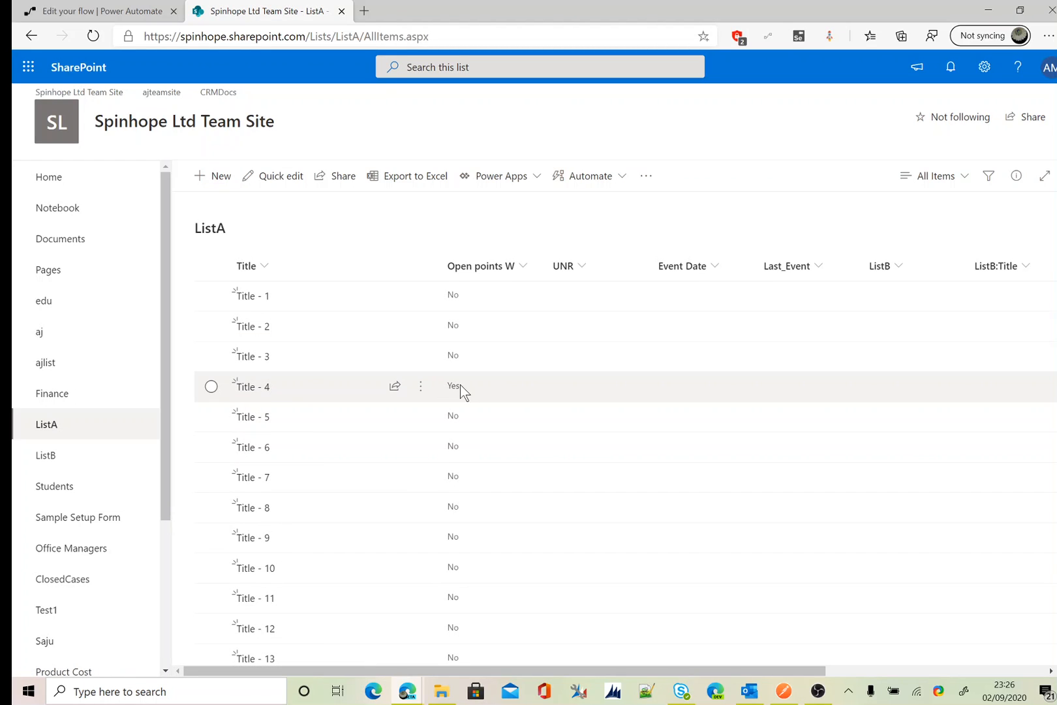
Add a SharePoint Get items step for ListA on Spinhope Ltd Team Site, showing advanced options.
left_click(98, 12)
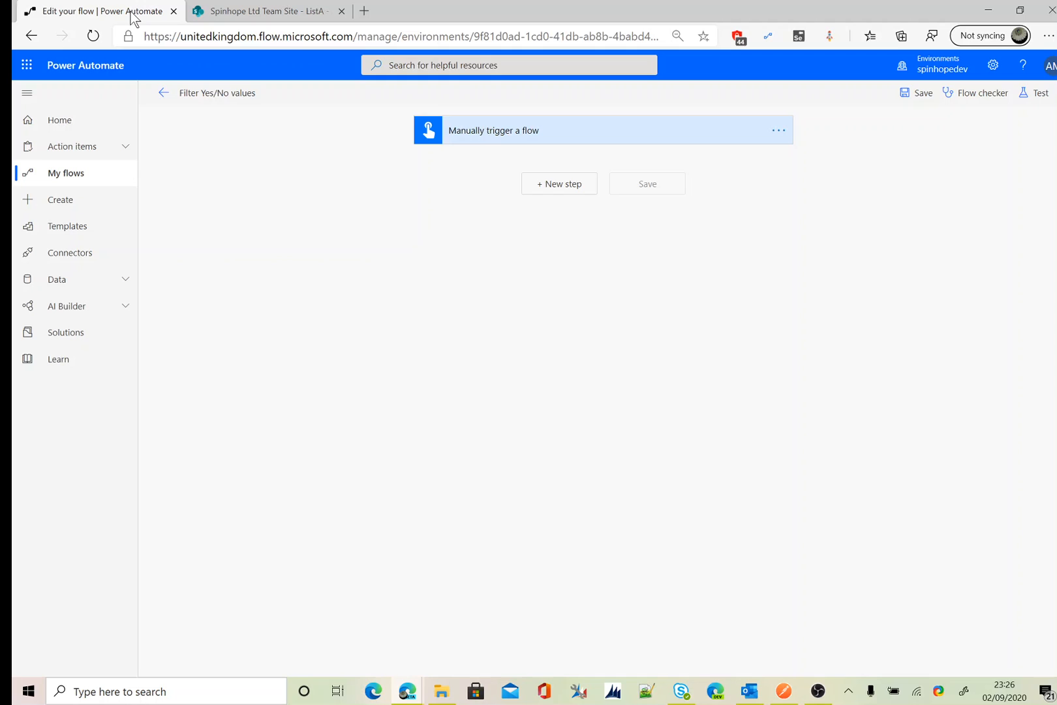
mouse_move(541, 187)
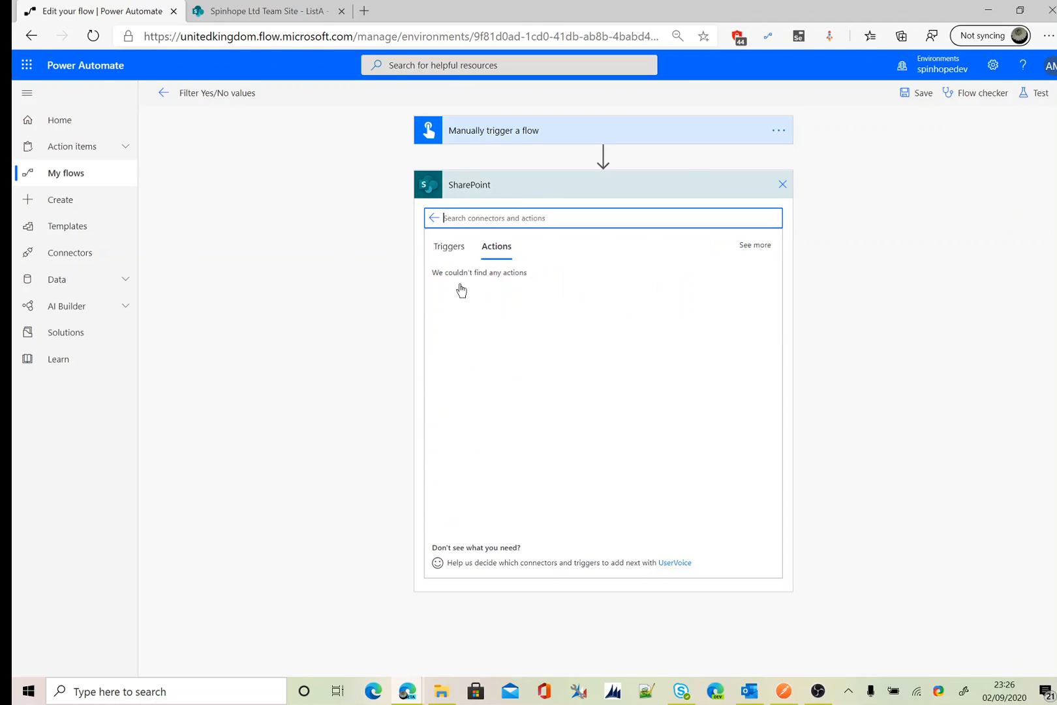
type("Get Ite")
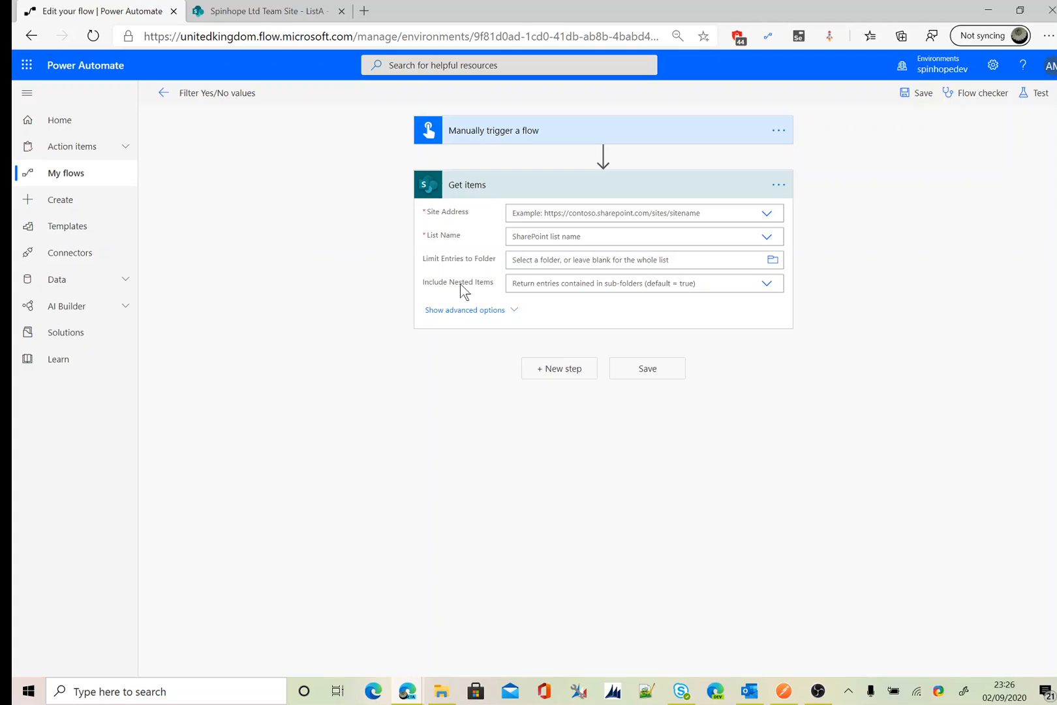
left_click(766, 214)
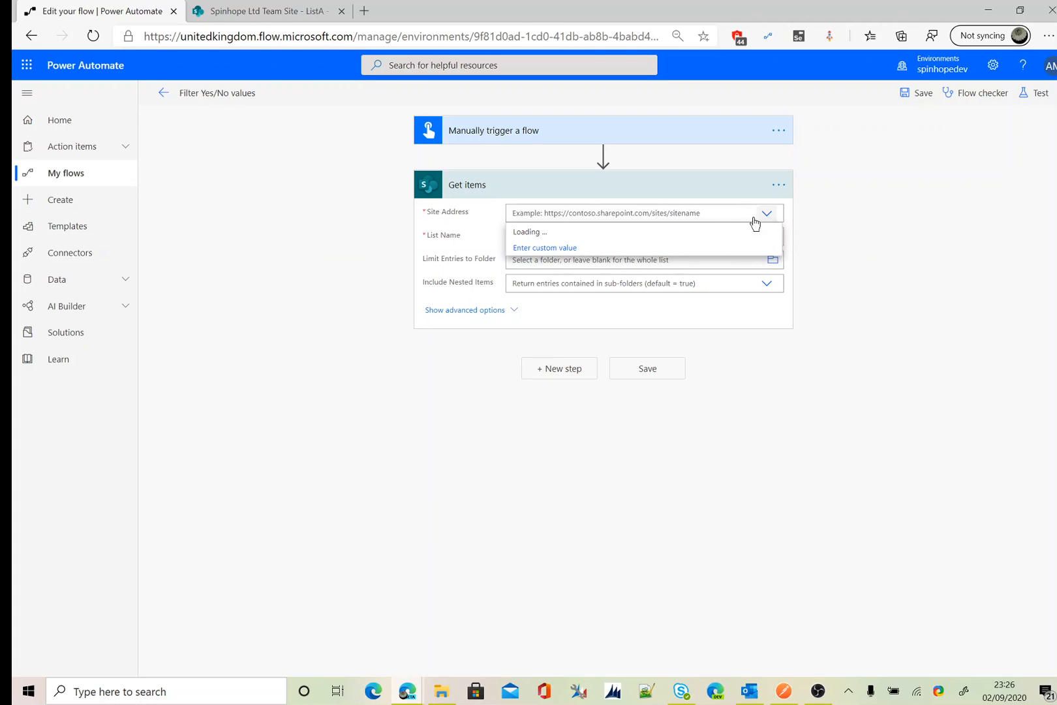
mouse_move(618, 247)
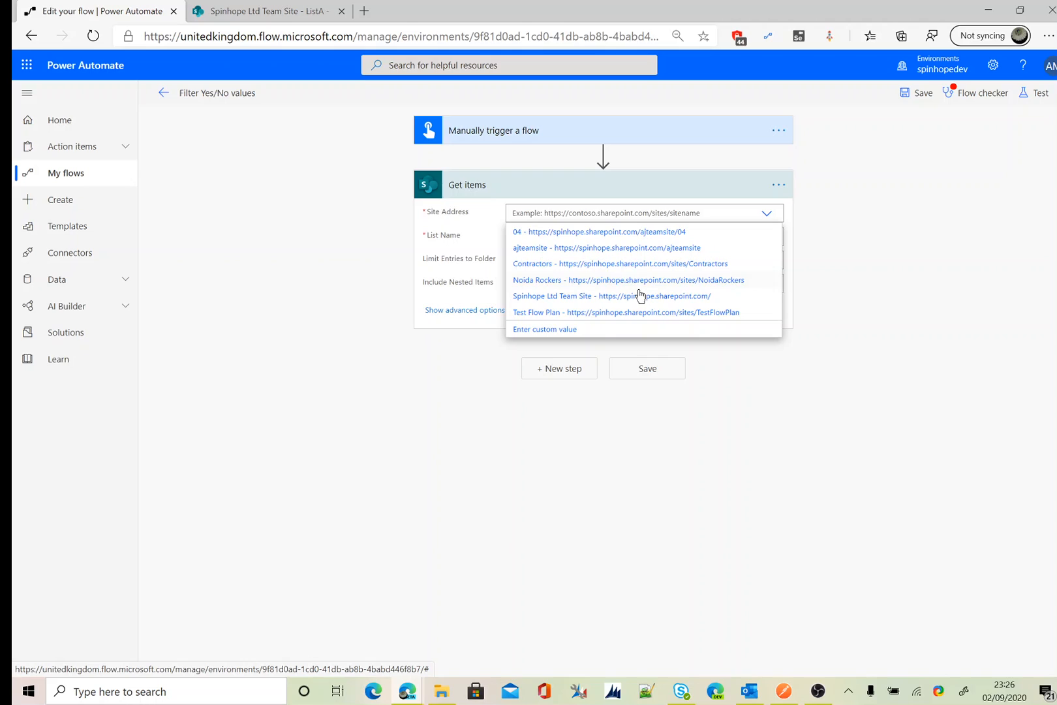
left_click(610, 296)
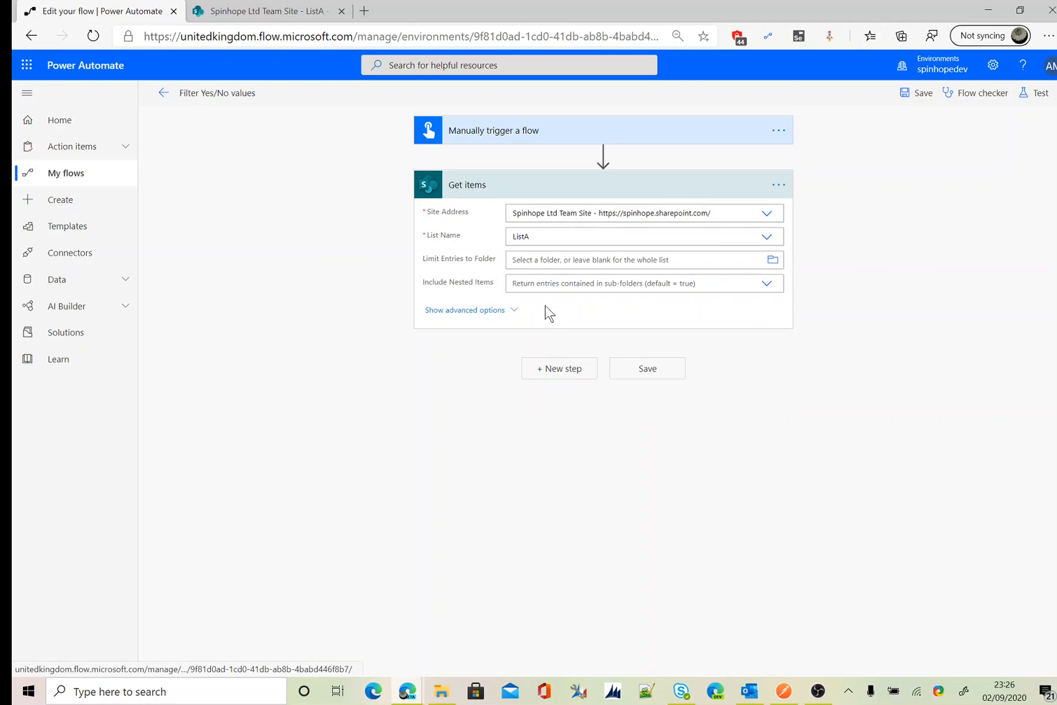
left_click(464, 309)
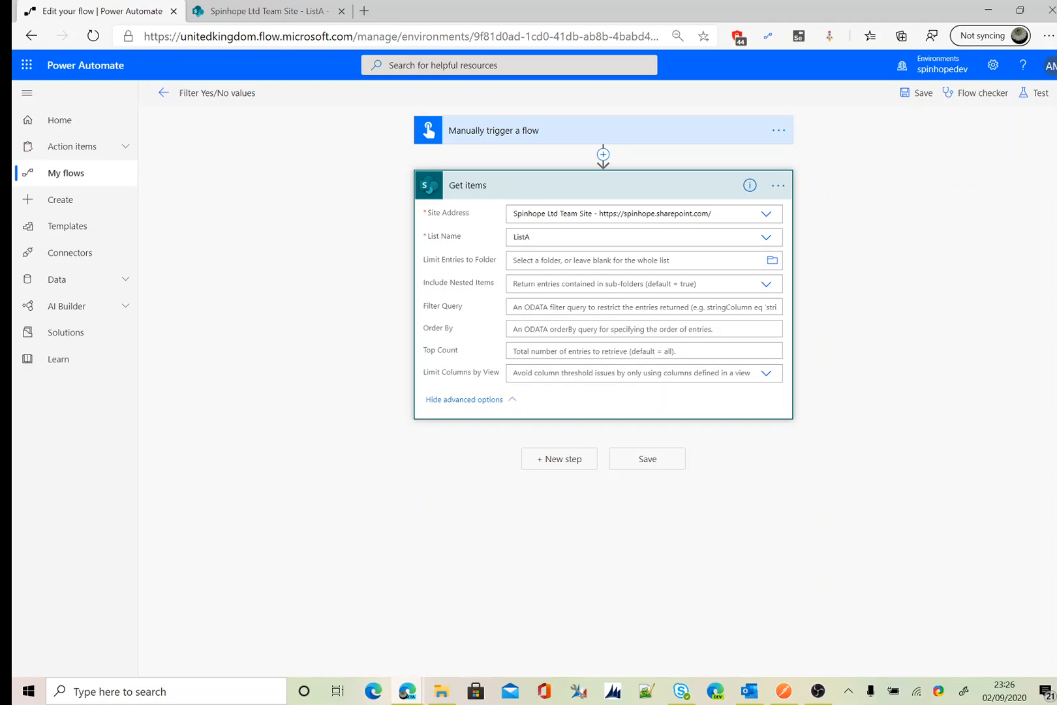
Enter 'OpenpointsW eq 1' in the Get items Filter Query field.
left_click(641, 306)
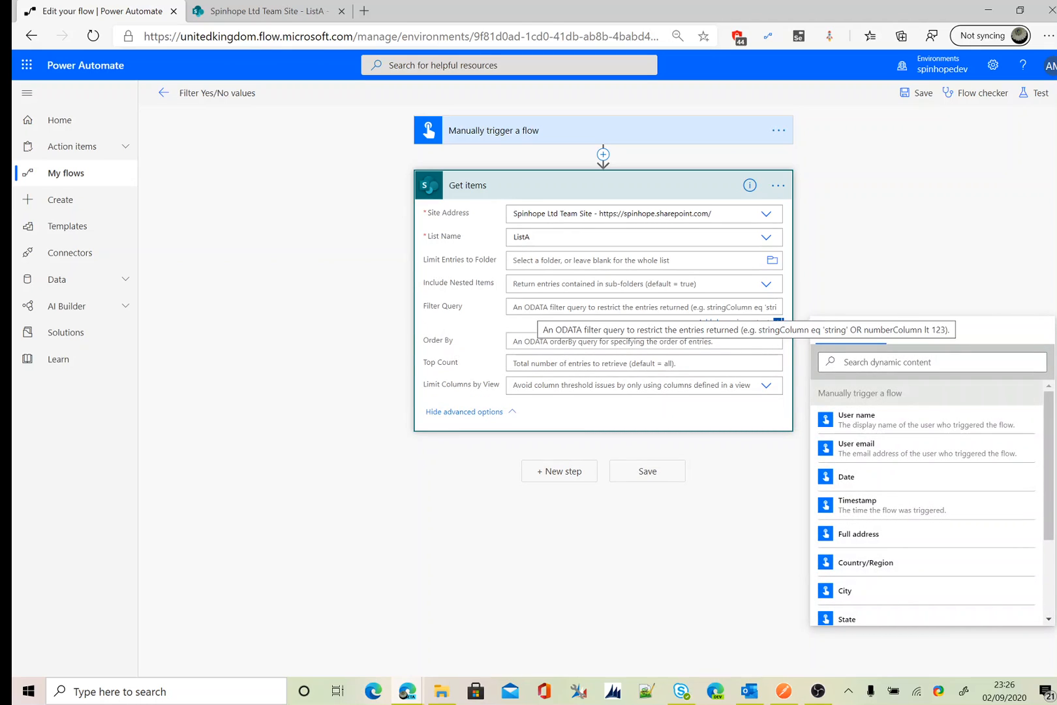
type("OpenpointsW")
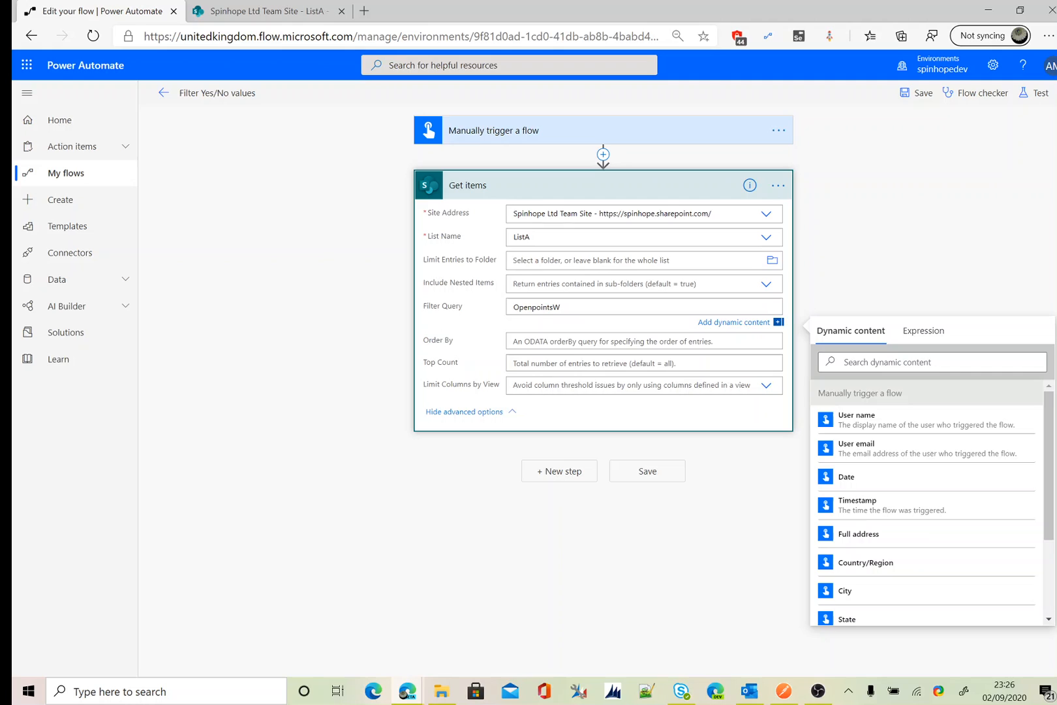
type("eq")
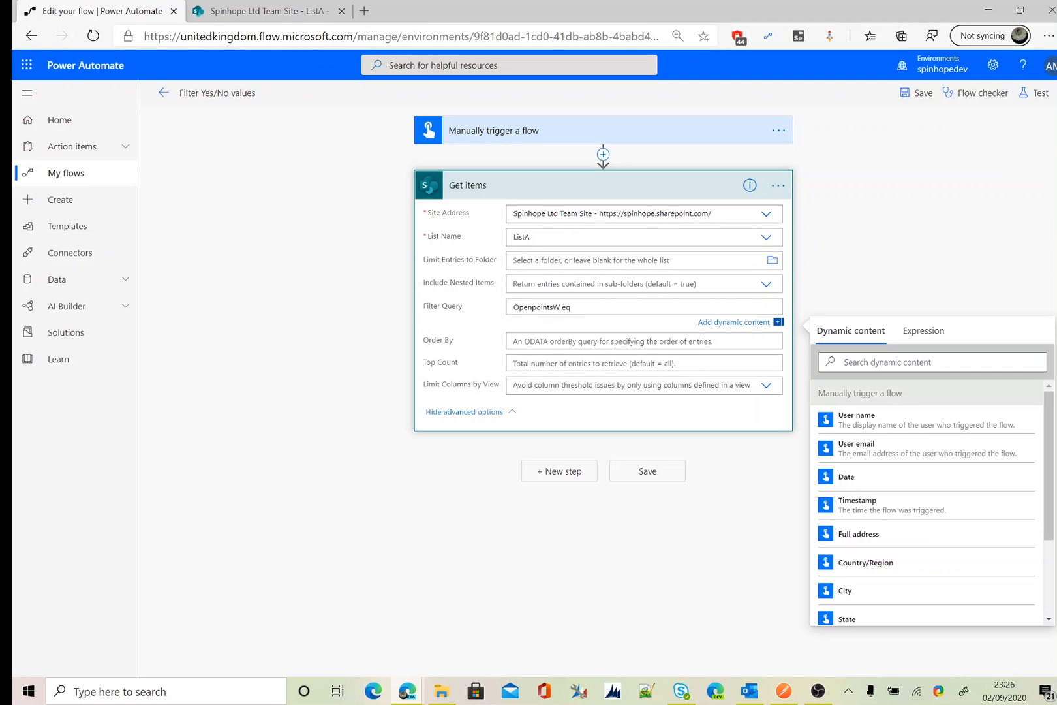
type("1")
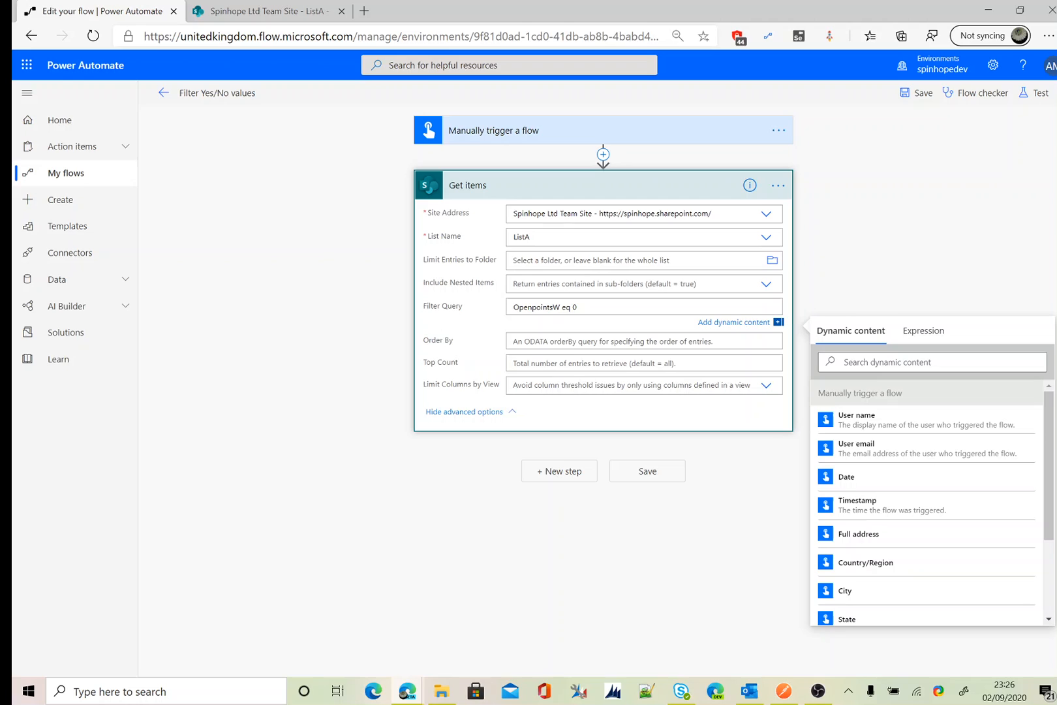
type("1")
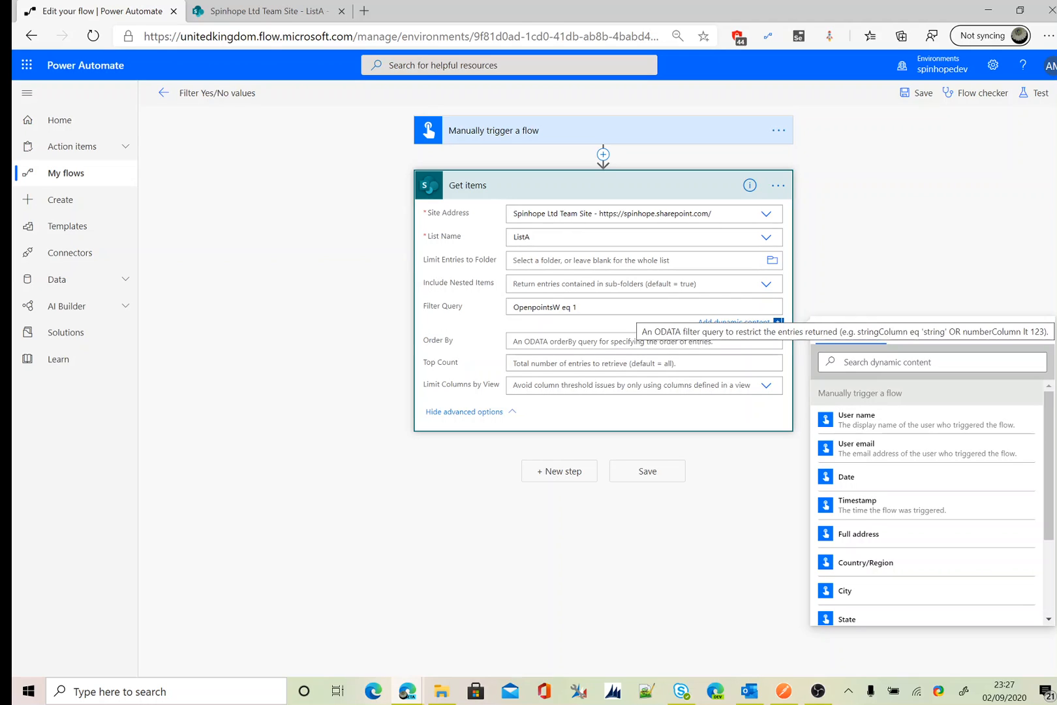
Add a Compose action after the Get items step.
left_click(559, 469)
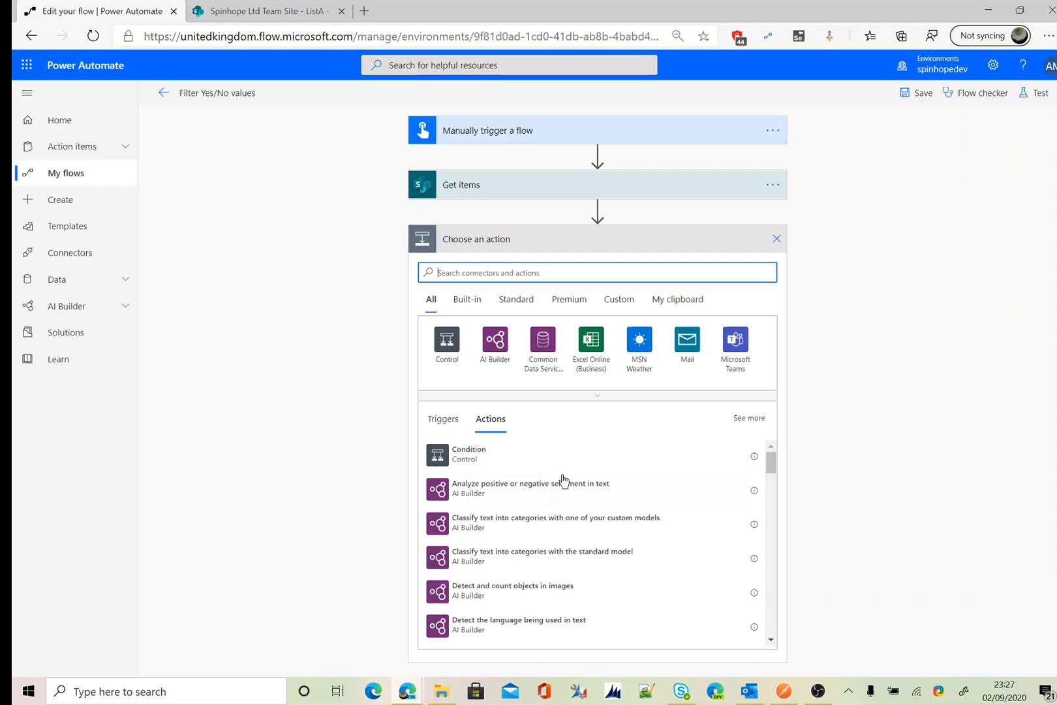
type("compose")
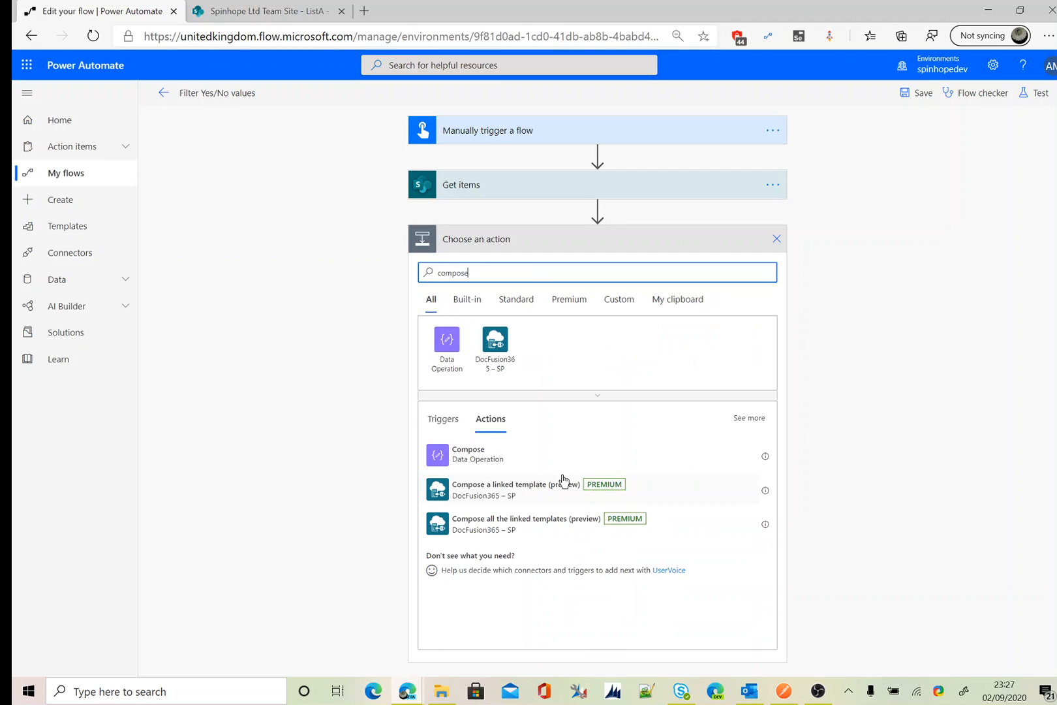
left_click(447, 345)
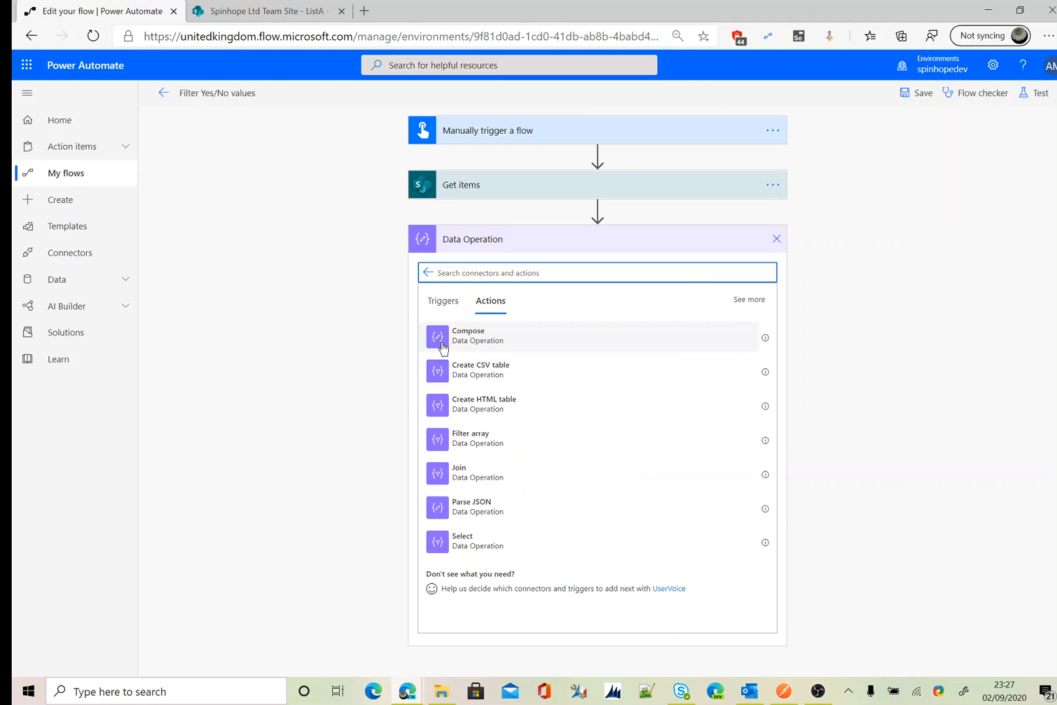
Fill the Compose inputs with Title, a ' - ' separator, and Open points W.
left_click(469, 336)
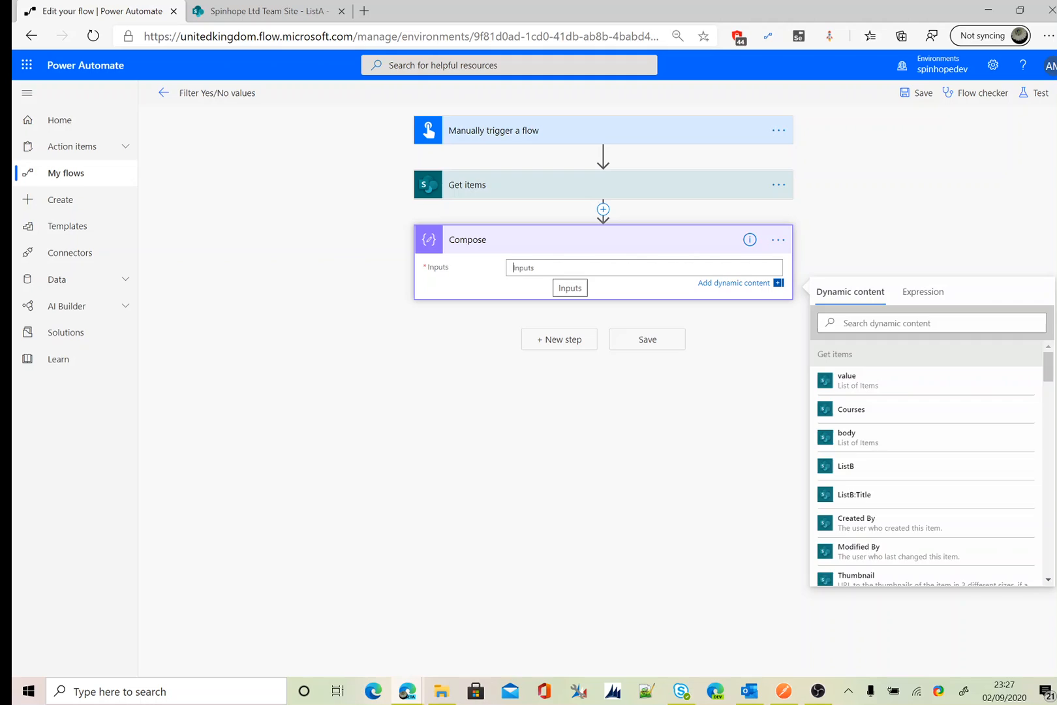
type("tit")
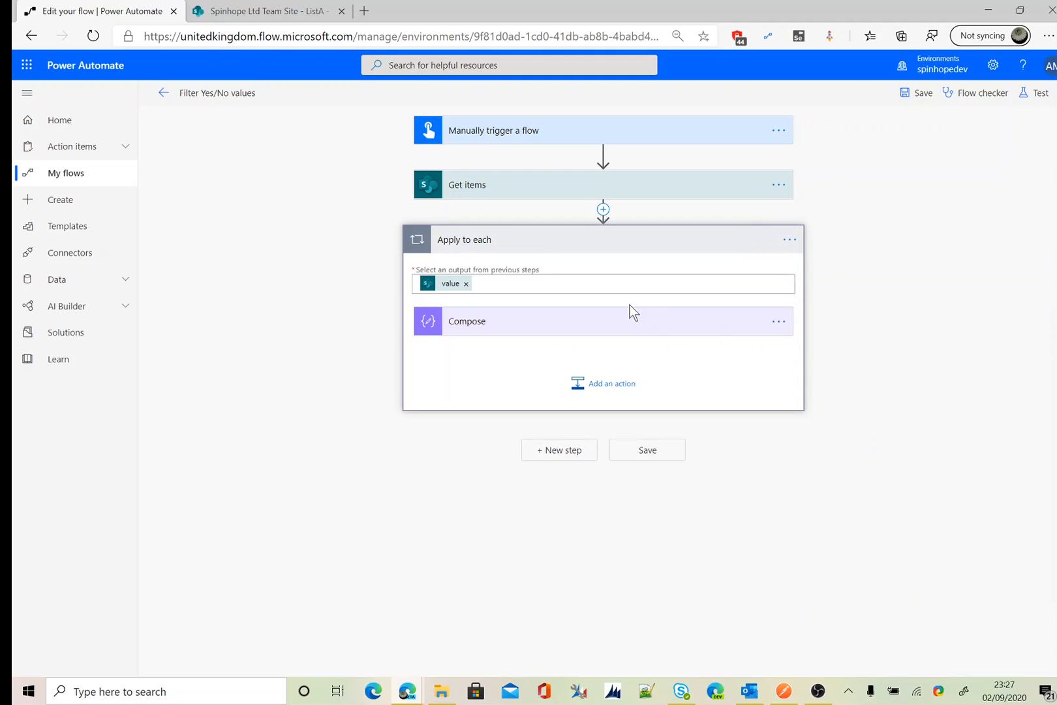
left_click(467, 321)
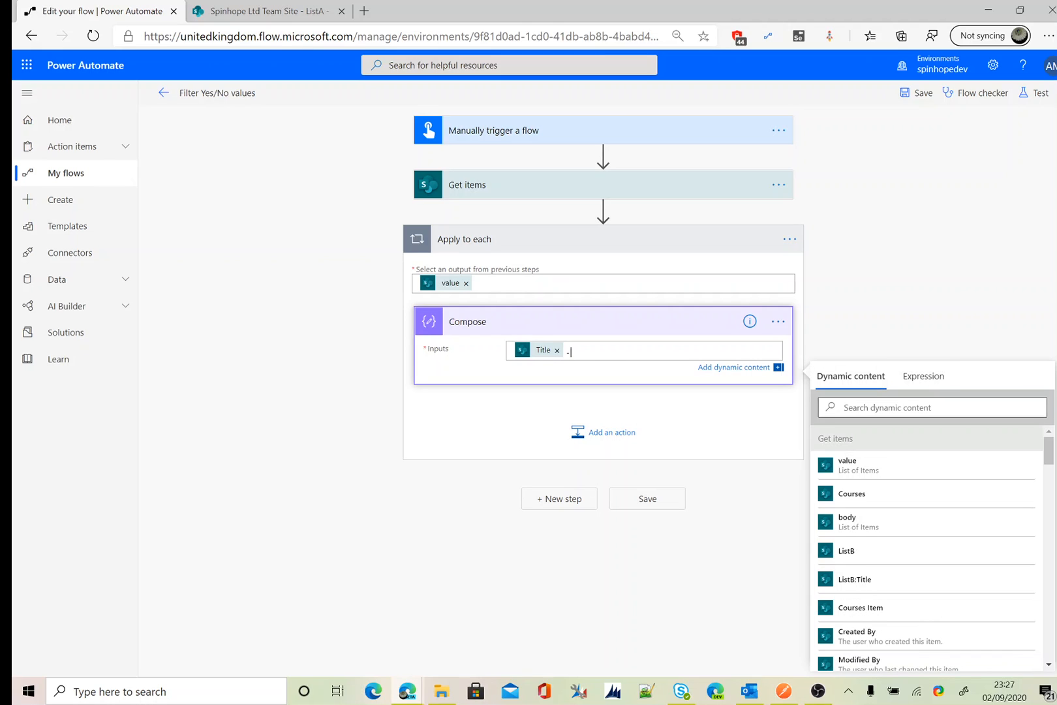
type("open")
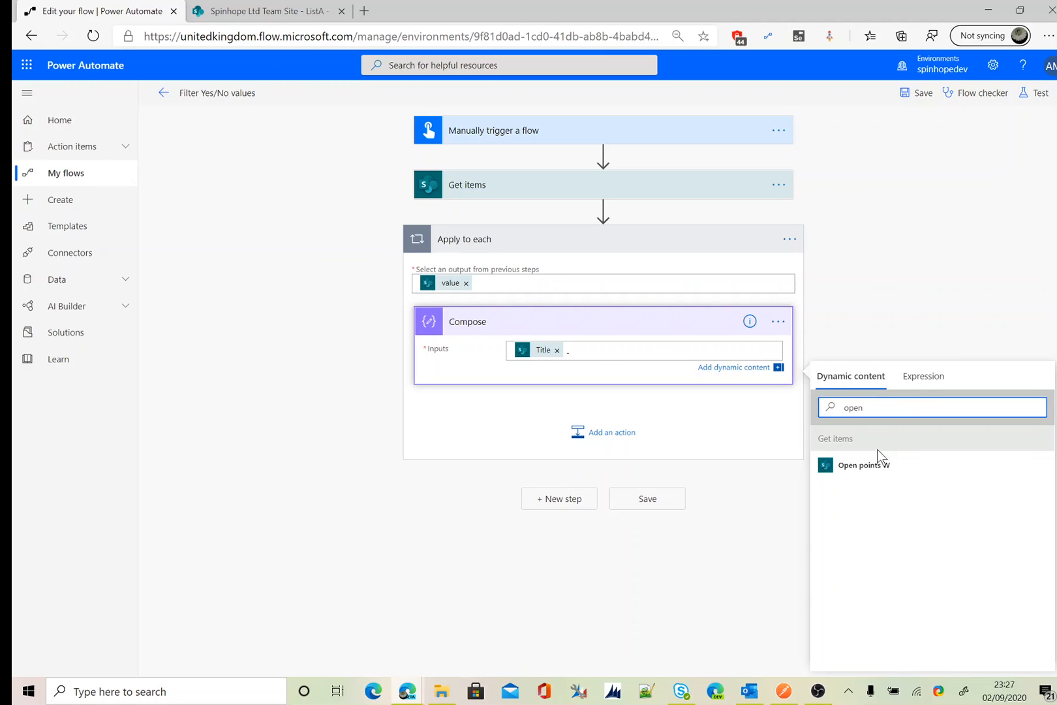
left_click(862, 465)
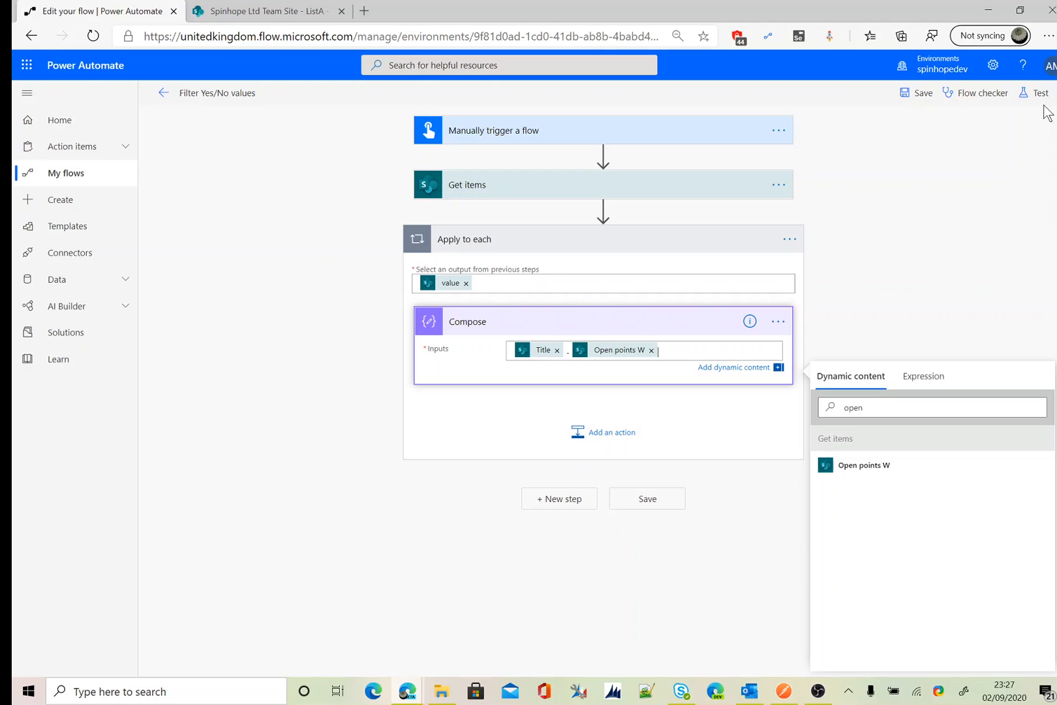
mouse_move(436, 339)
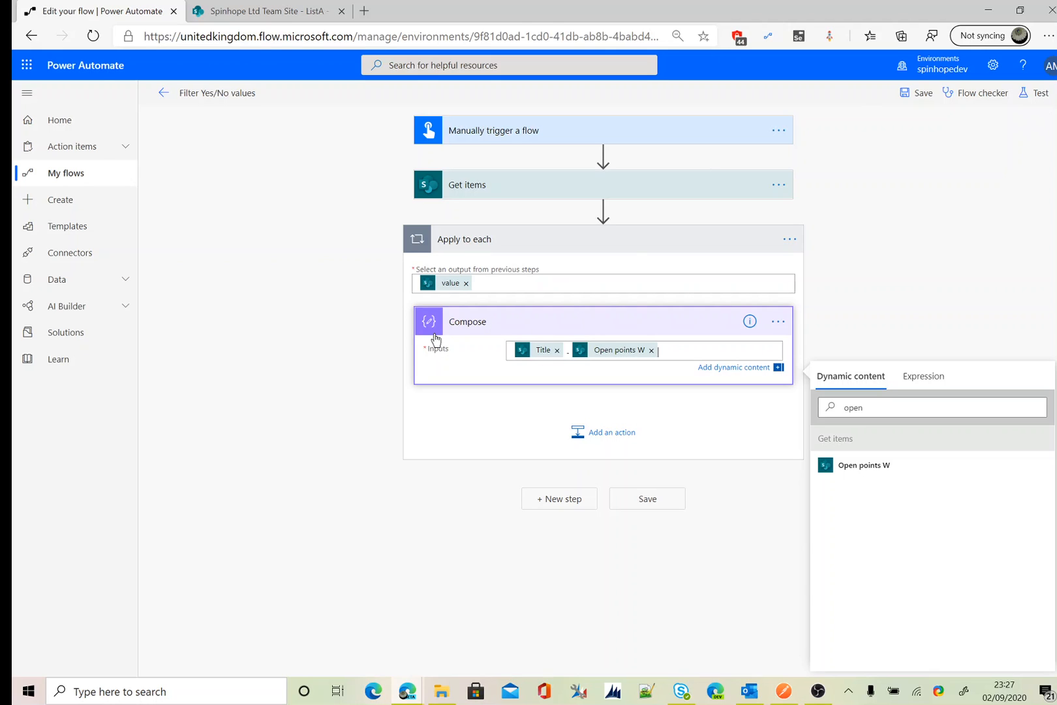
mouse_move(409, 235)
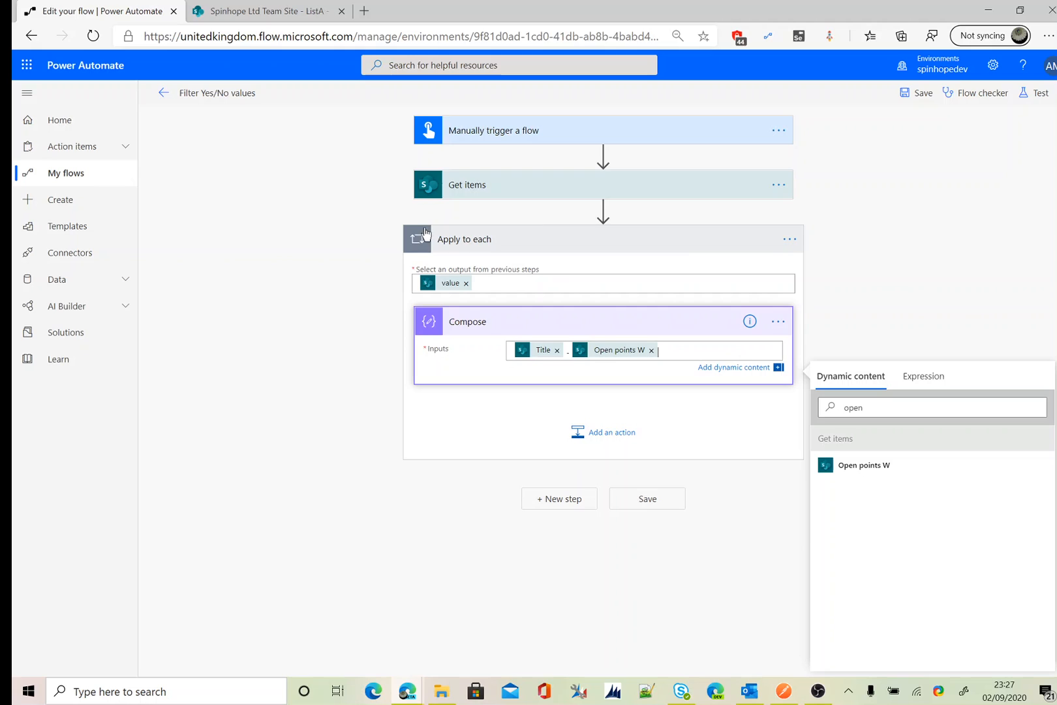
mouse_move(386, 248)
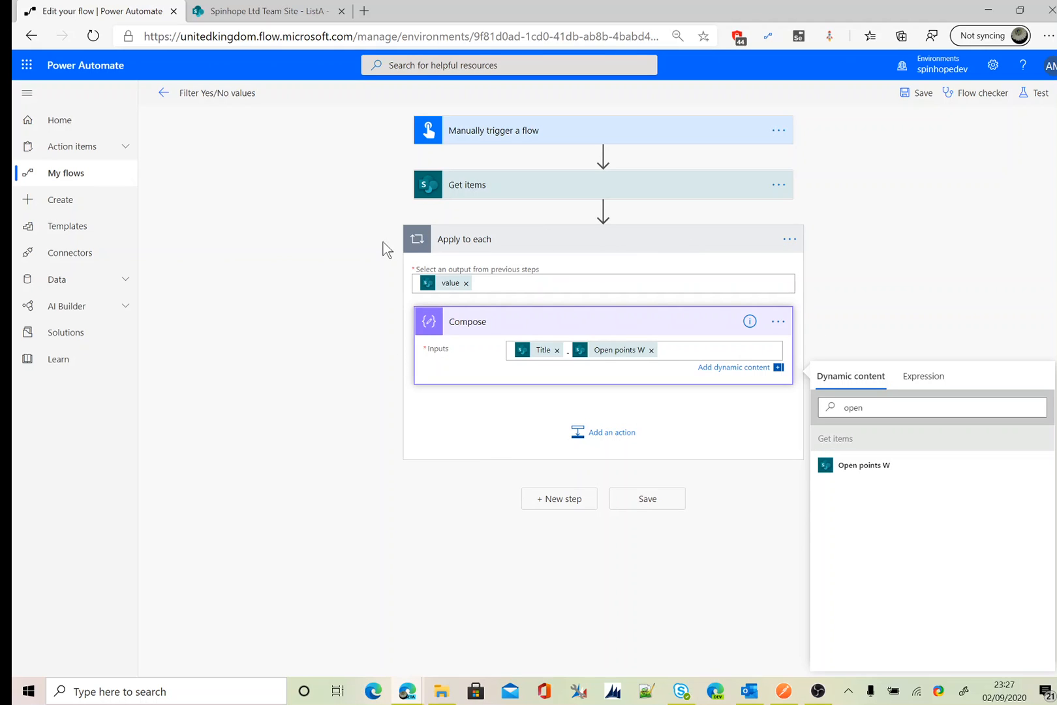
mouse_move(491, 195)
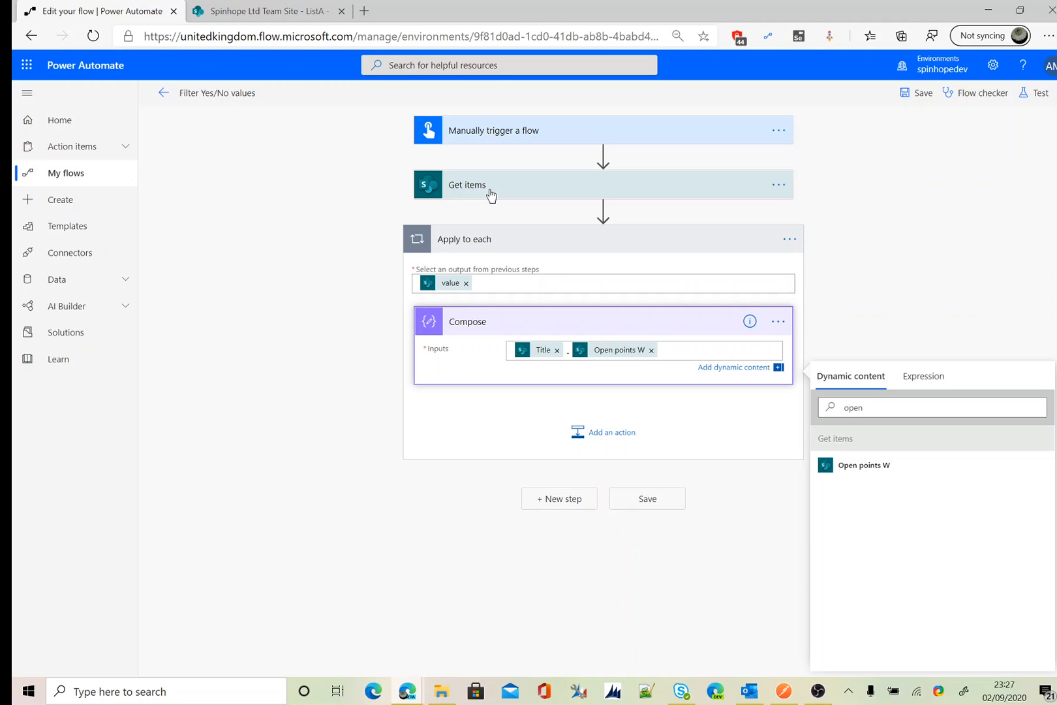
Run a manual-trigger test of the flow.
left_click(1037, 93)
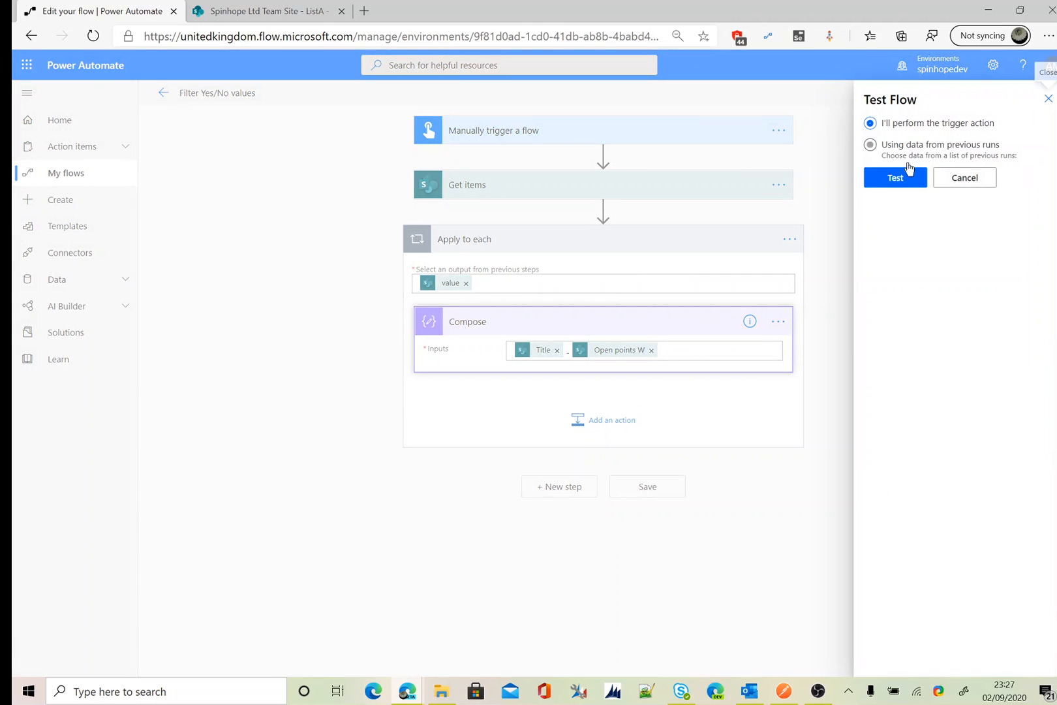
left_click(895, 177)
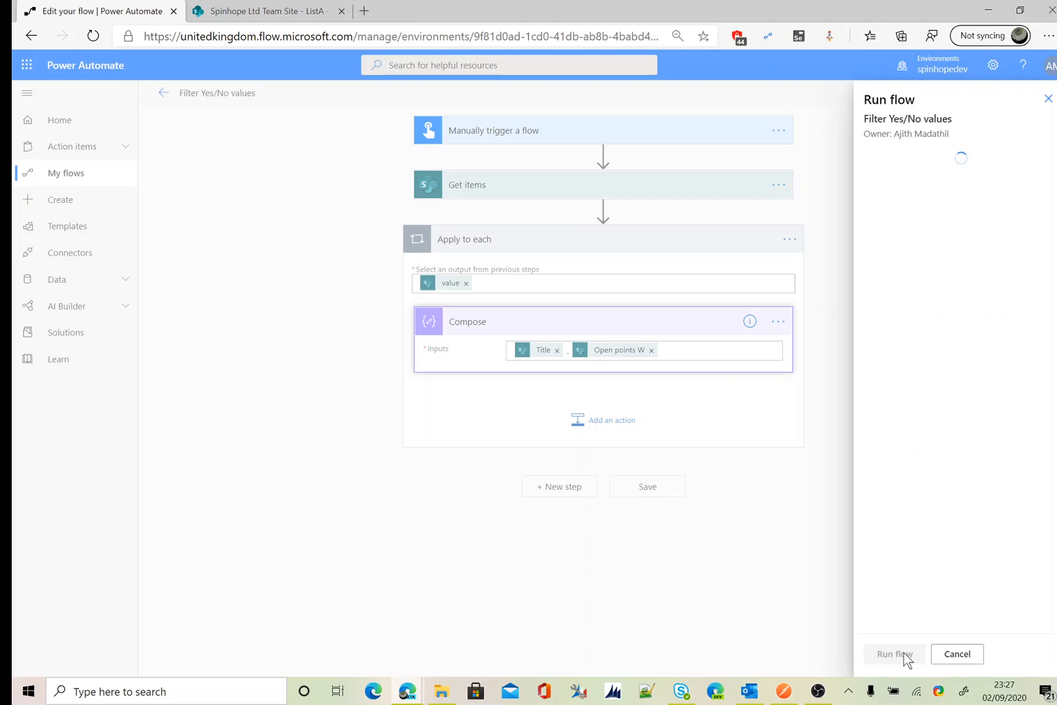
left_click(894, 653)
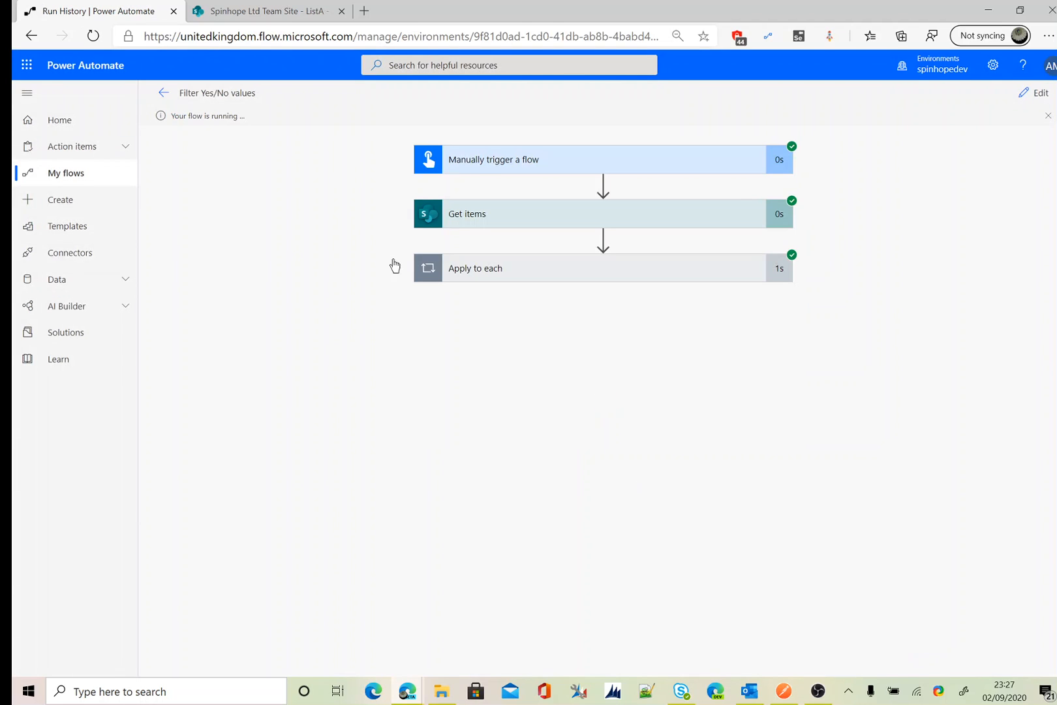
mouse_move(393, 264)
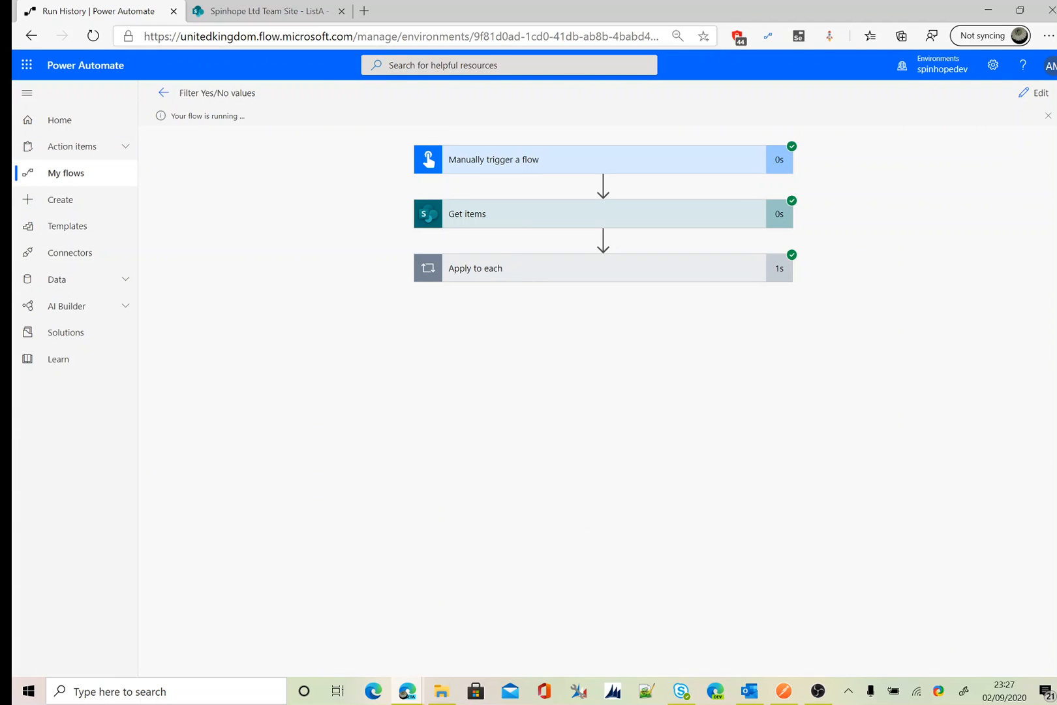
Check ListA, then inspect the Compose result 'Title - 4 - True' inside Apply to each.
left_click(266, 11)
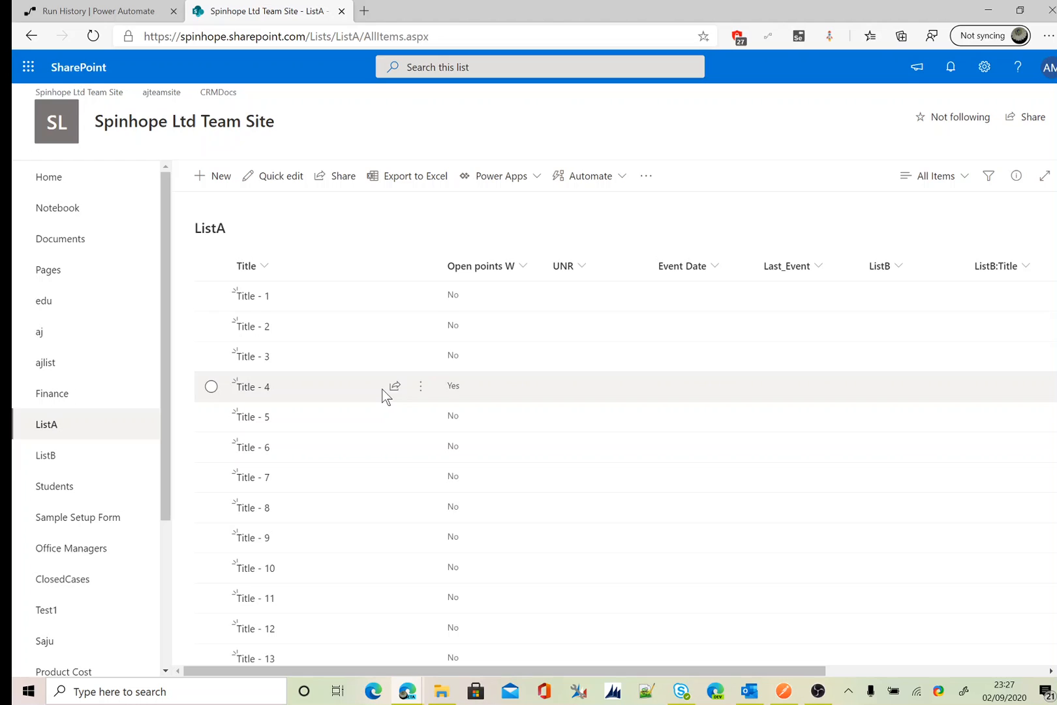
left_click(97, 12)
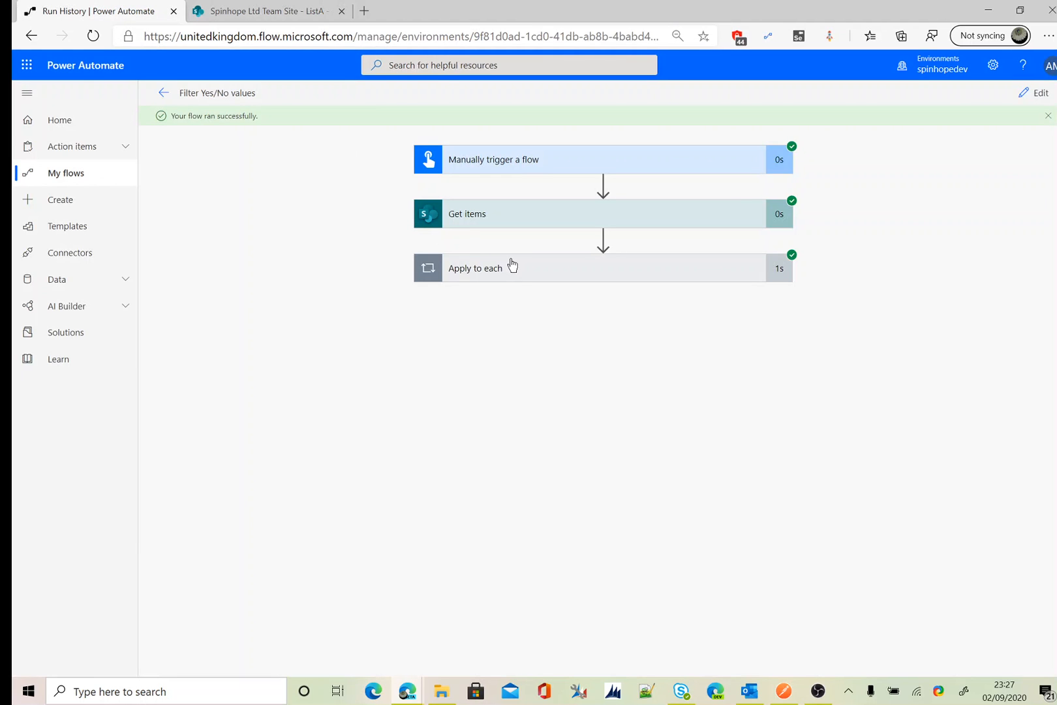
left_click(474, 267)
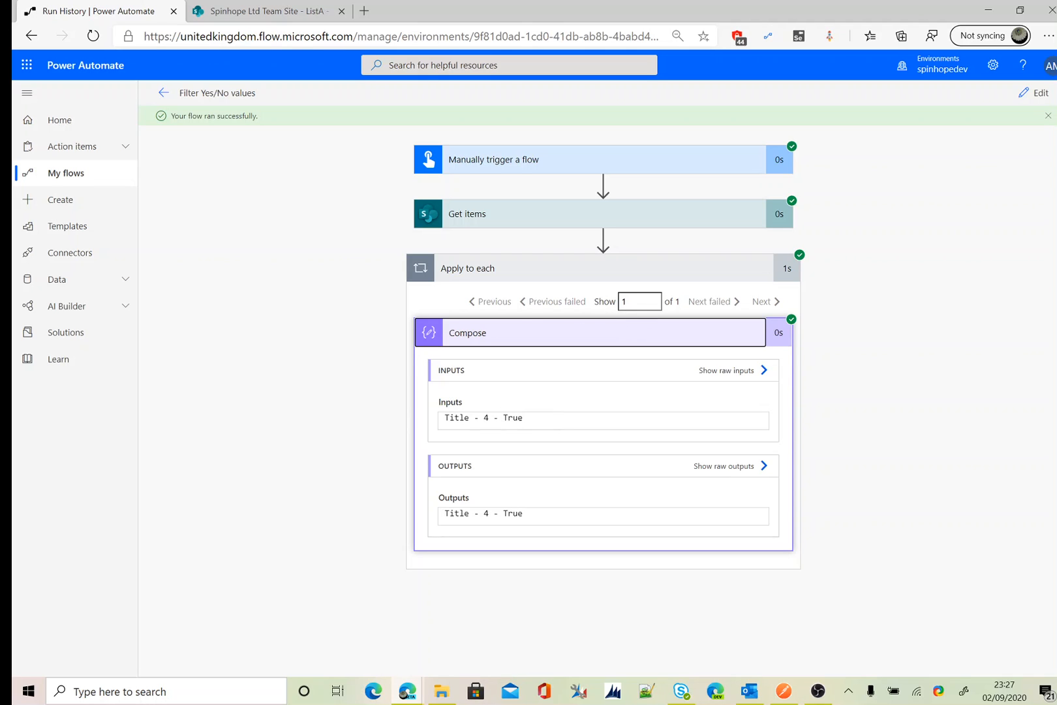
double_click(481, 417)
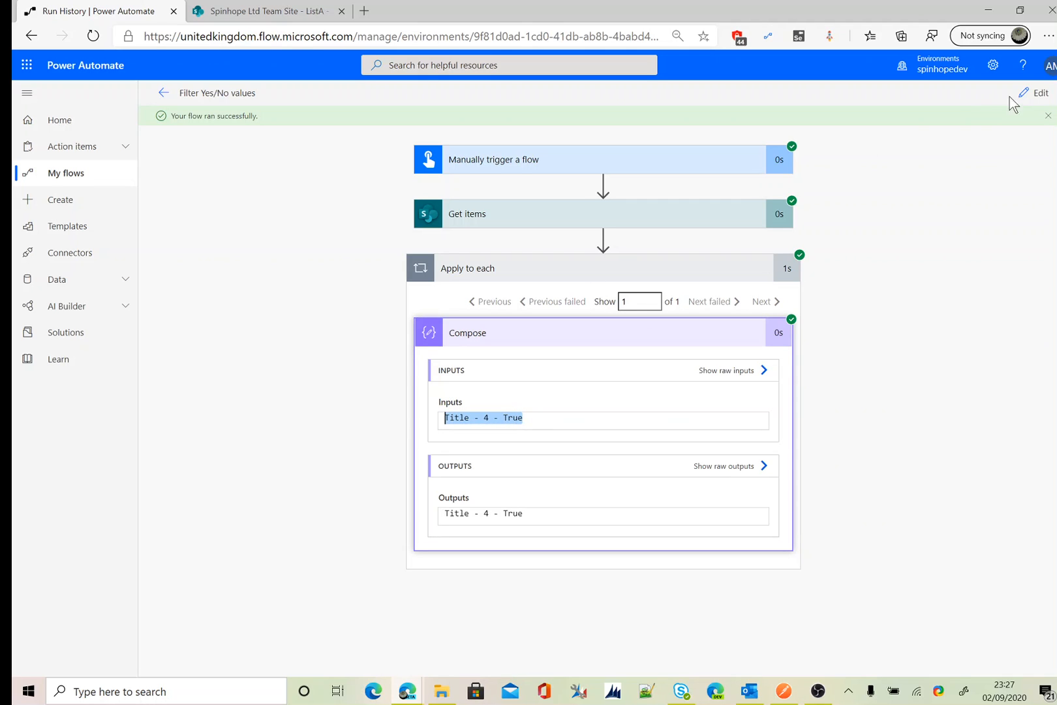
Return to edit mode and open the Get items Filter Query 'OpenpointsW eq 1' for editing.
left_click(1039, 93)
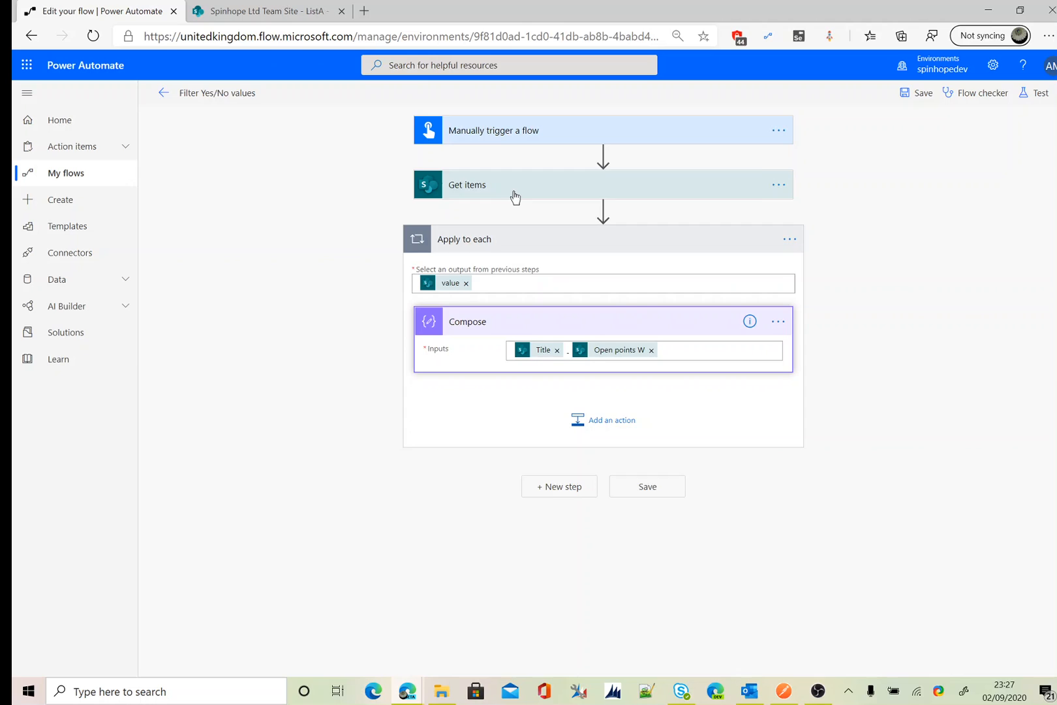
left_click(466, 185)
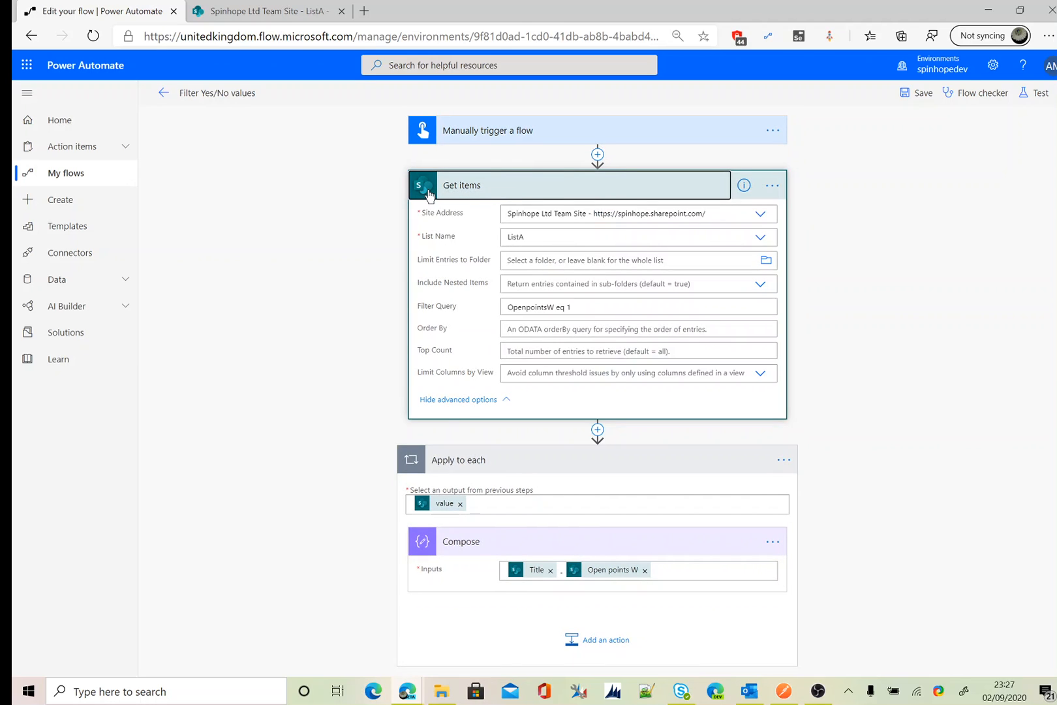
mouse_move(475, 318)
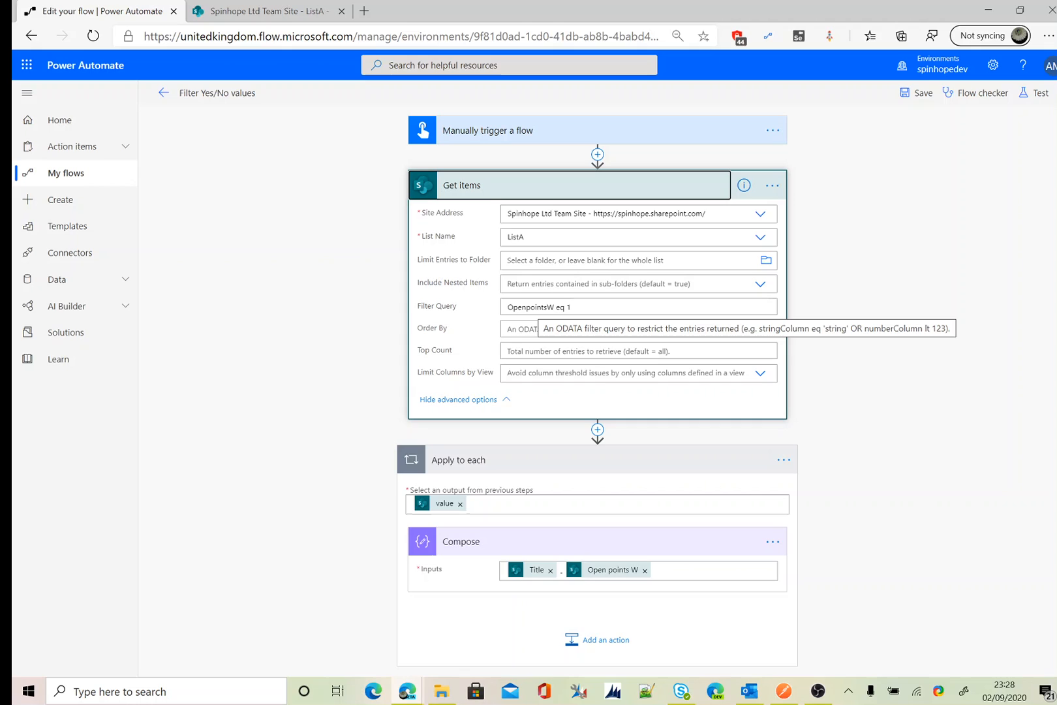
left_click(637, 306)
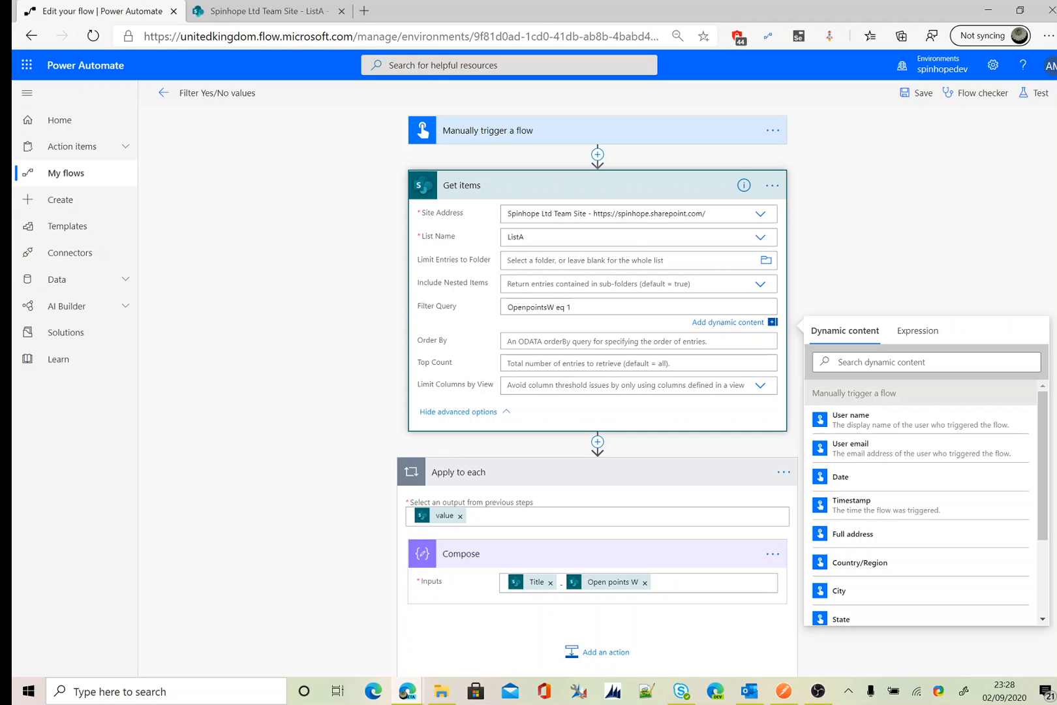
left_click(559, 310)
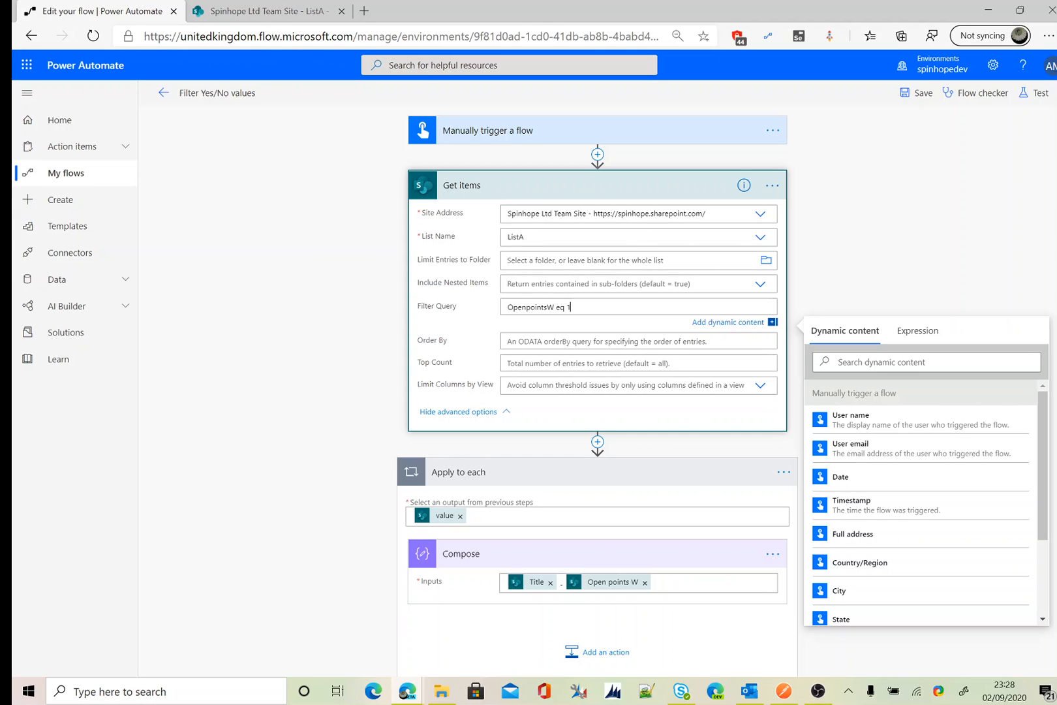